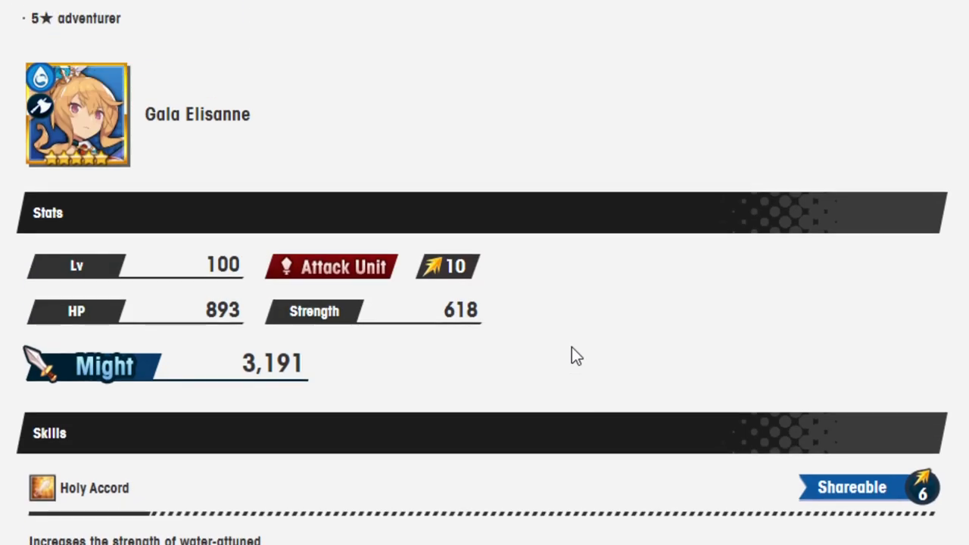
Scroll down the announcement to Gala Elisanne's stats and Holy Accord skill details.
scroll(down, 3)
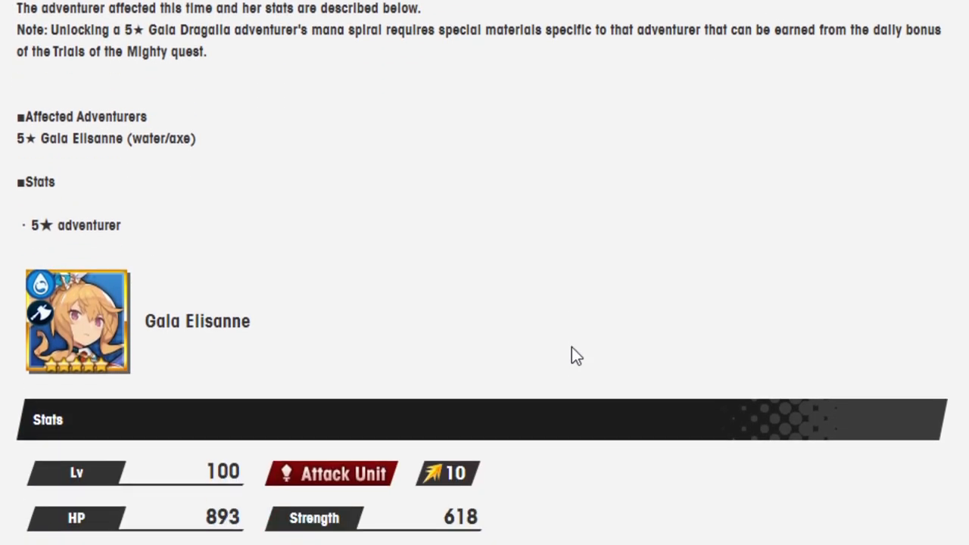
scroll(down, 3)
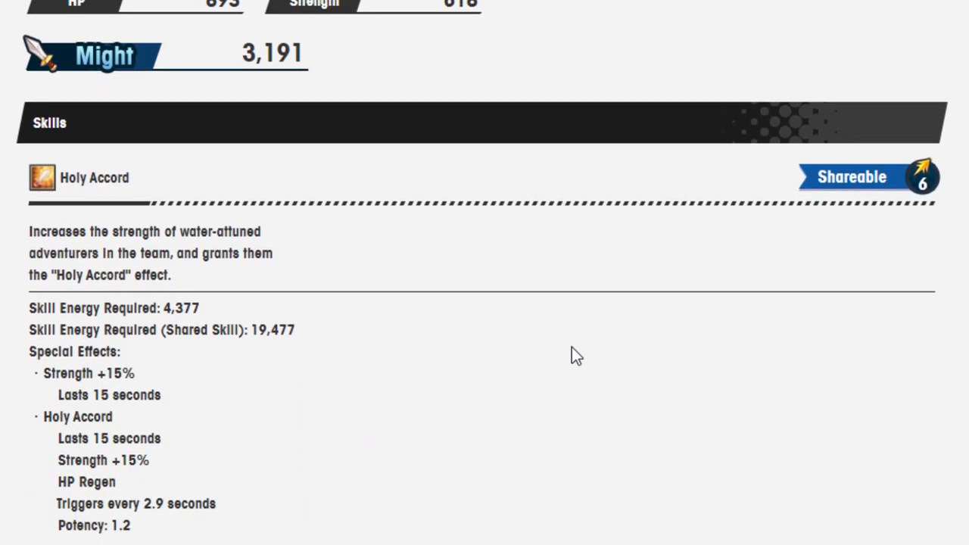
scroll(down, 3)
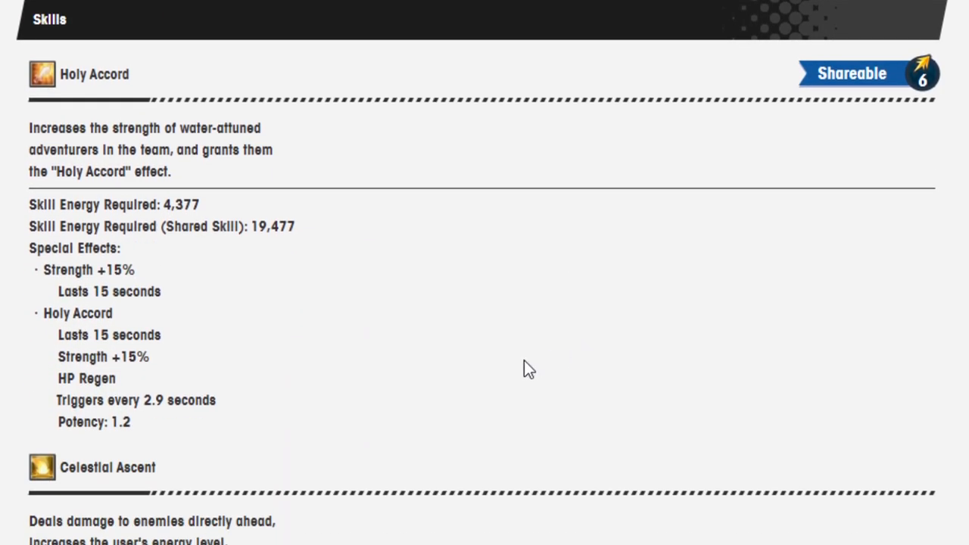
scroll(down, 3)
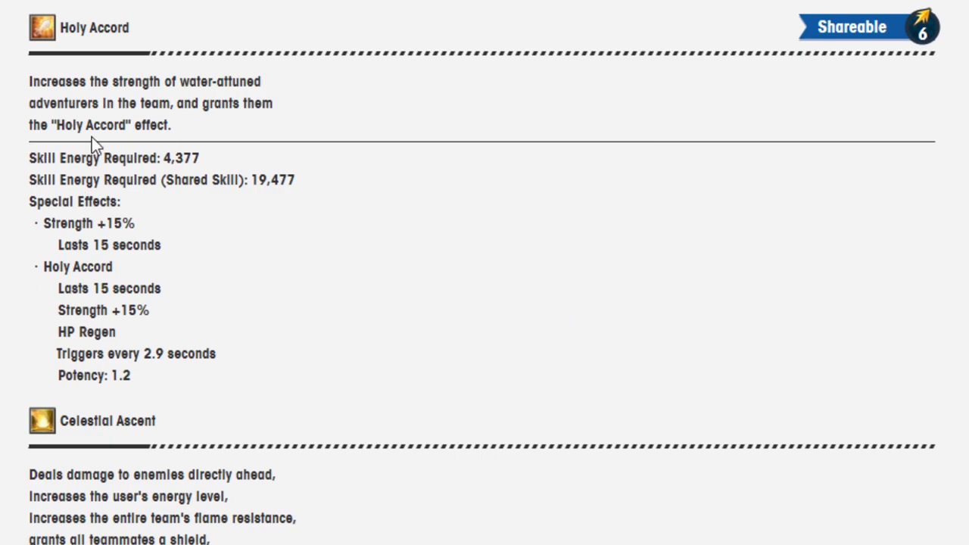
mouse_move(94, 149)
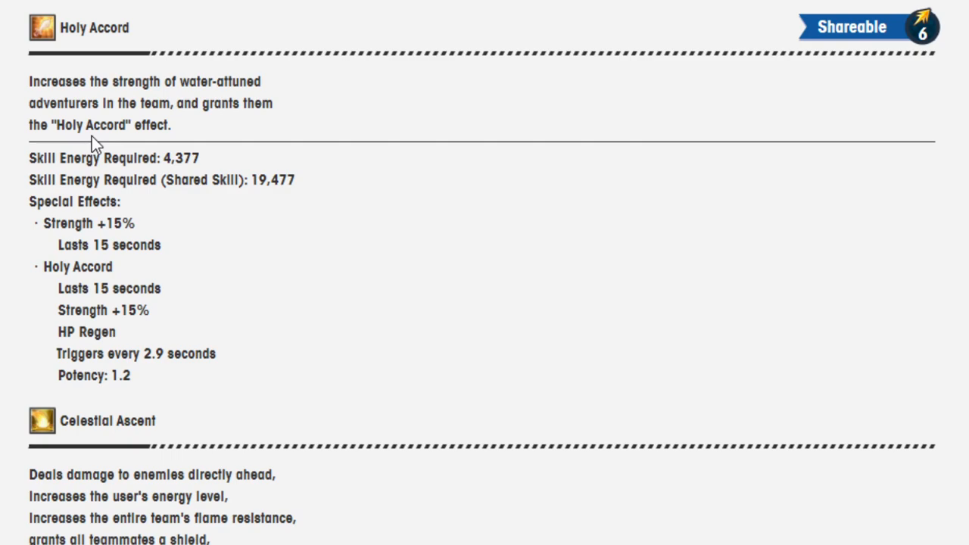
mouse_move(179, 79)
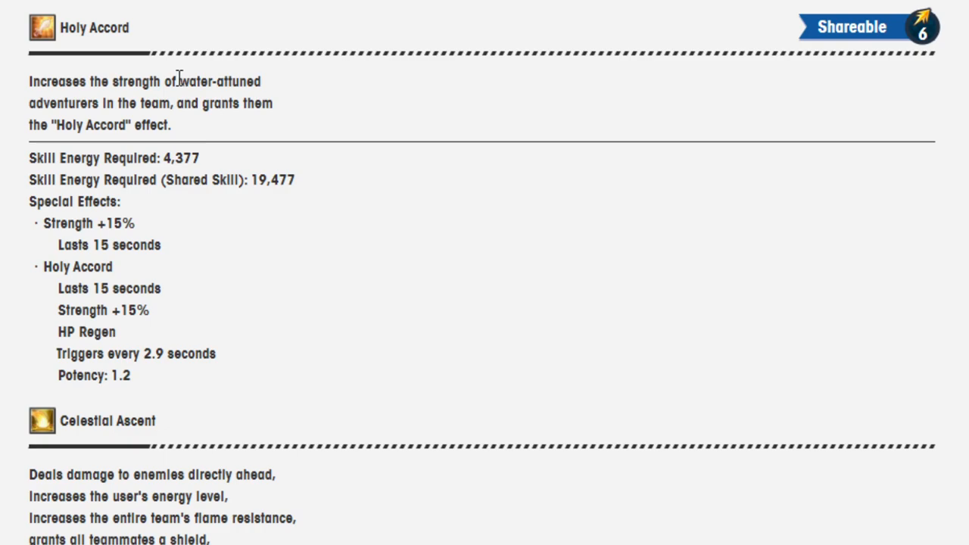
mouse_move(188, 91)
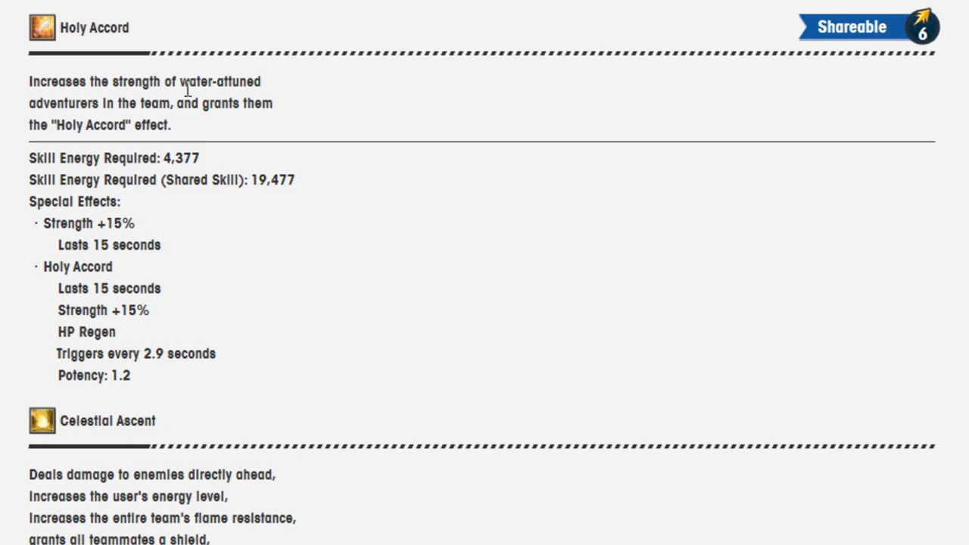
mouse_move(205, 178)
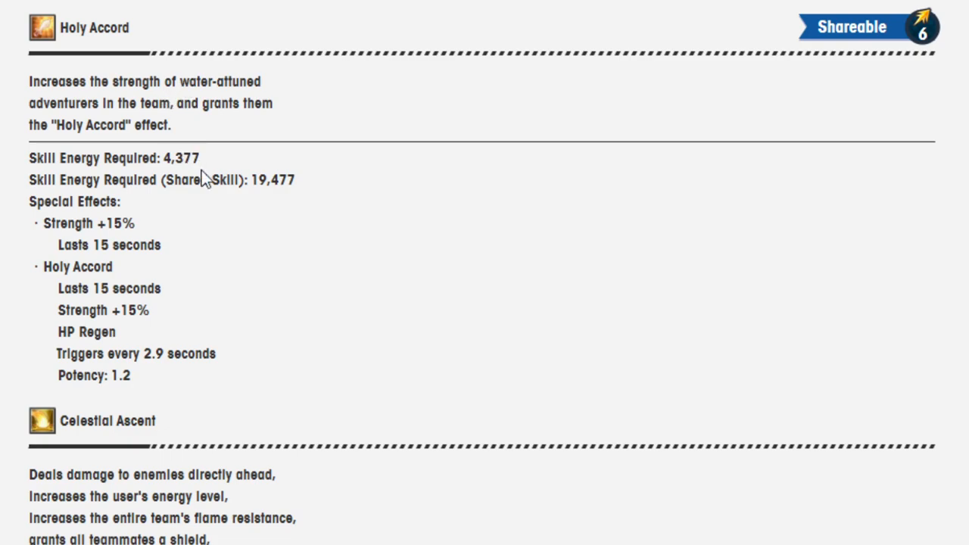
mouse_move(367, 212)
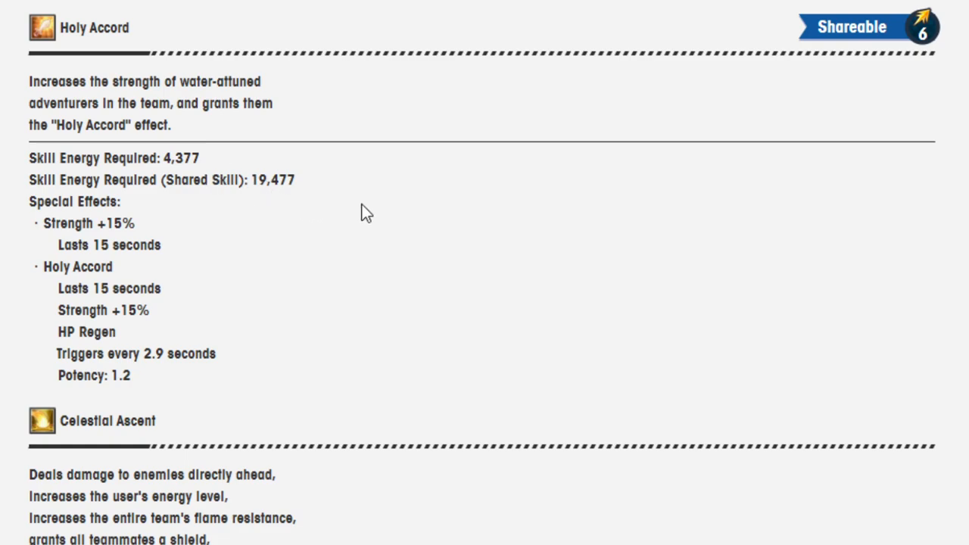
mouse_move(148, 230)
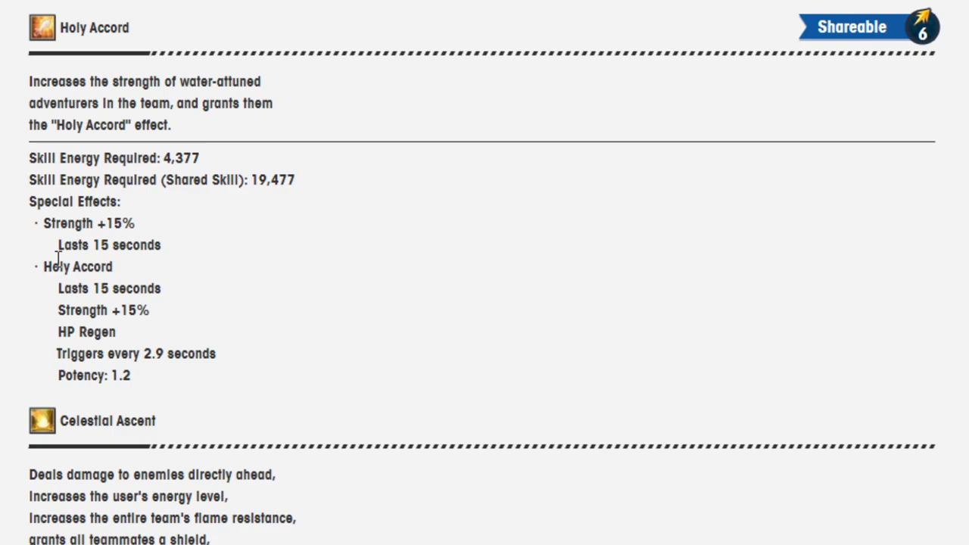
mouse_move(128, 314)
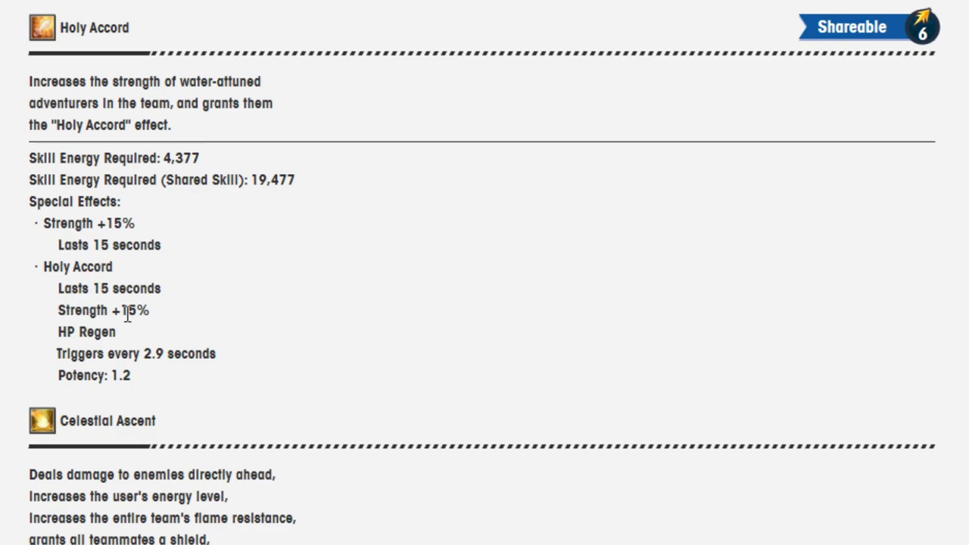
mouse_move(140, 371)
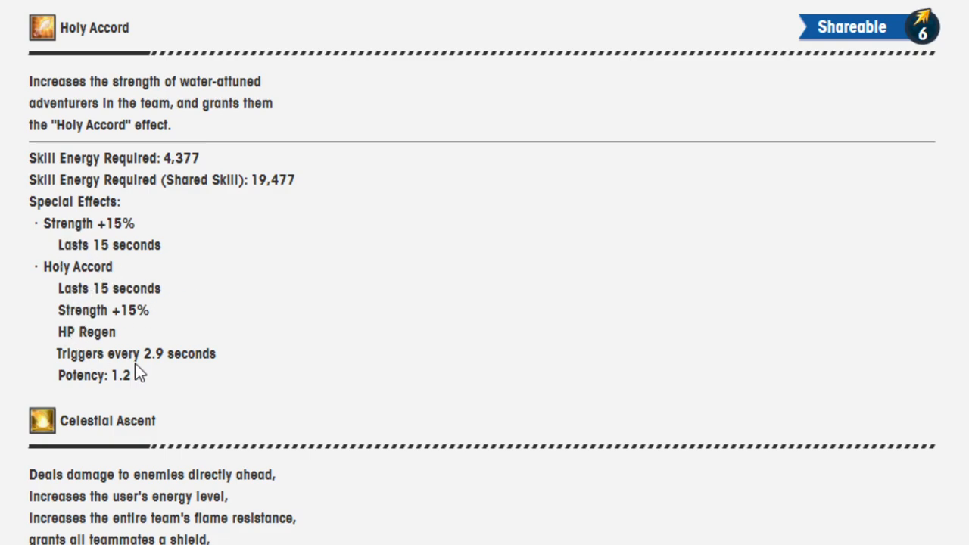
mouse_move(210, 329)
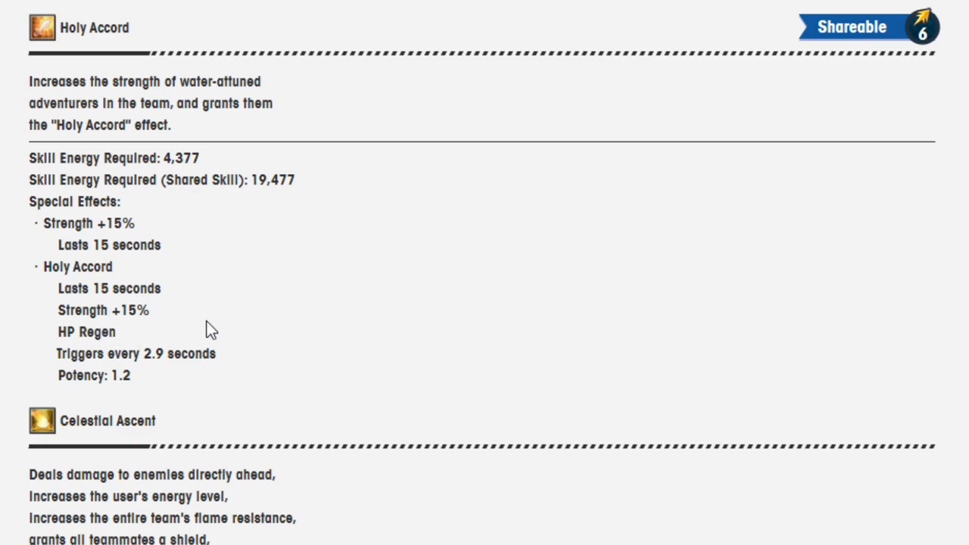
mouse_move(211, 326)
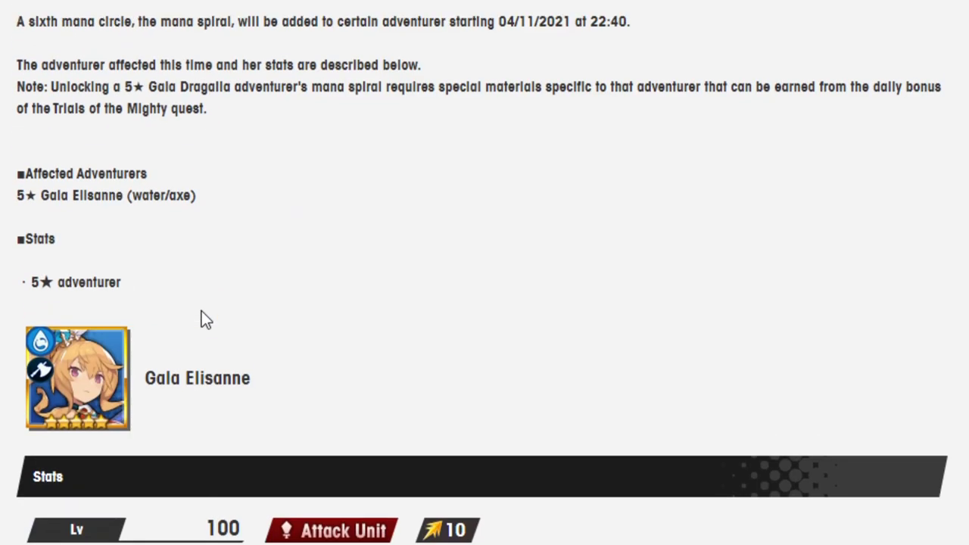
Scroll past the Stats panel through Holy Accord's effects to the Celestial Ascent skill description.
scroll(down, 3)
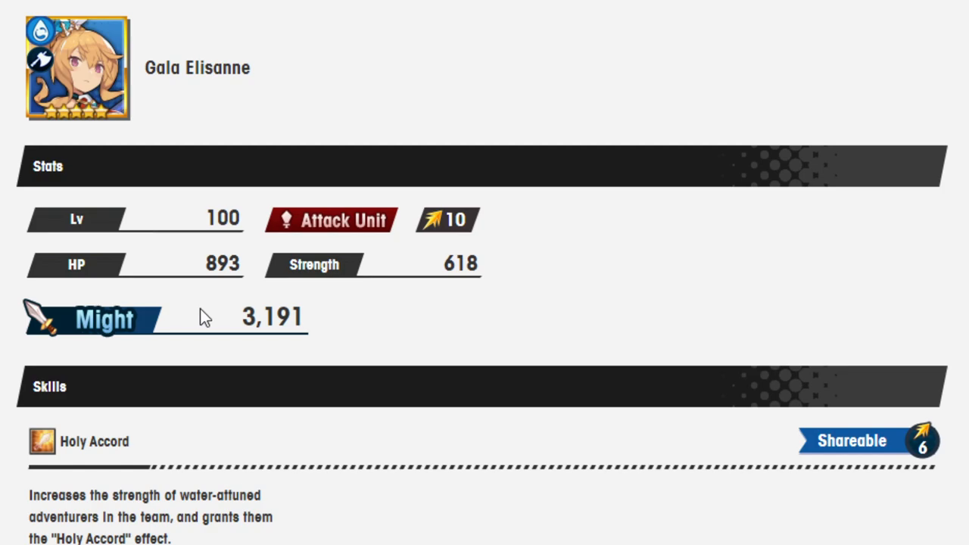
scroll(down, 3)
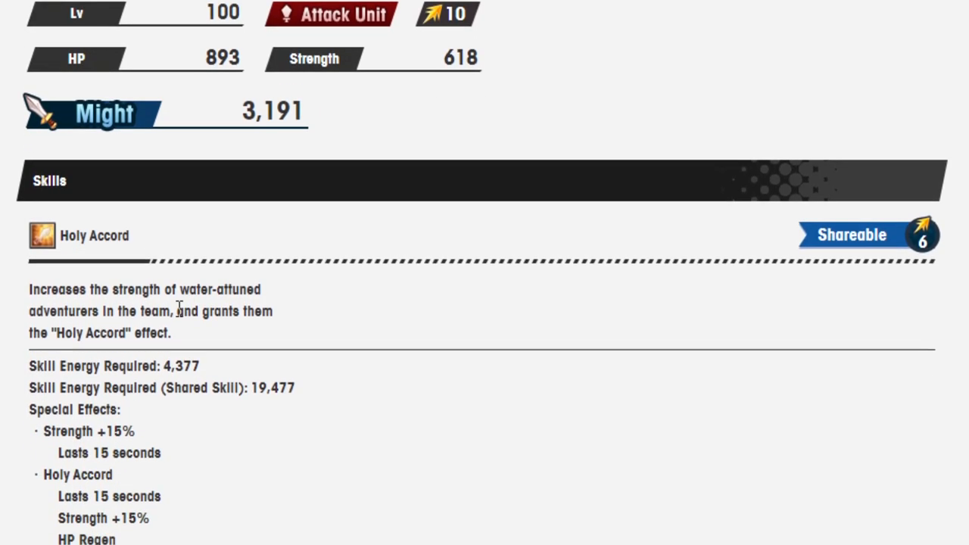
scroll(down, 3)
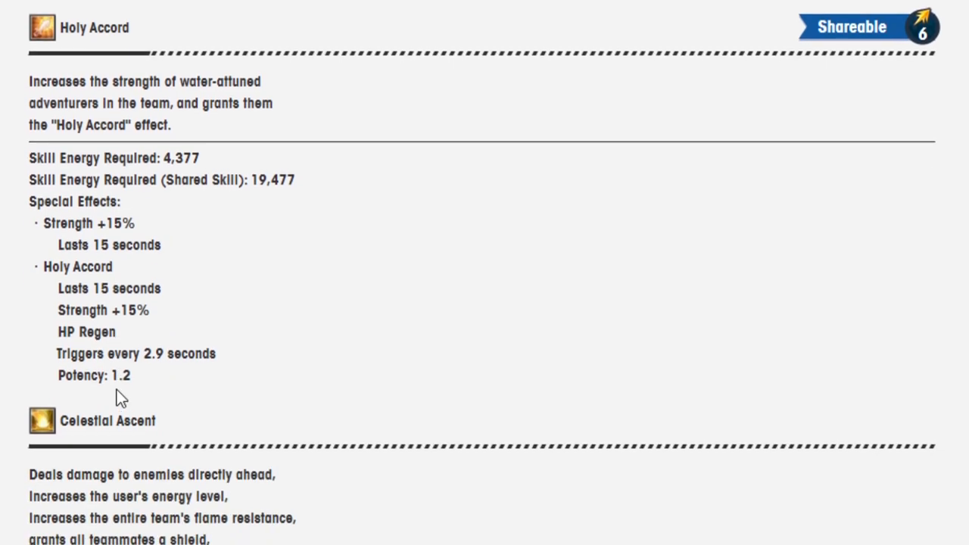
mouse_move(64, 36)
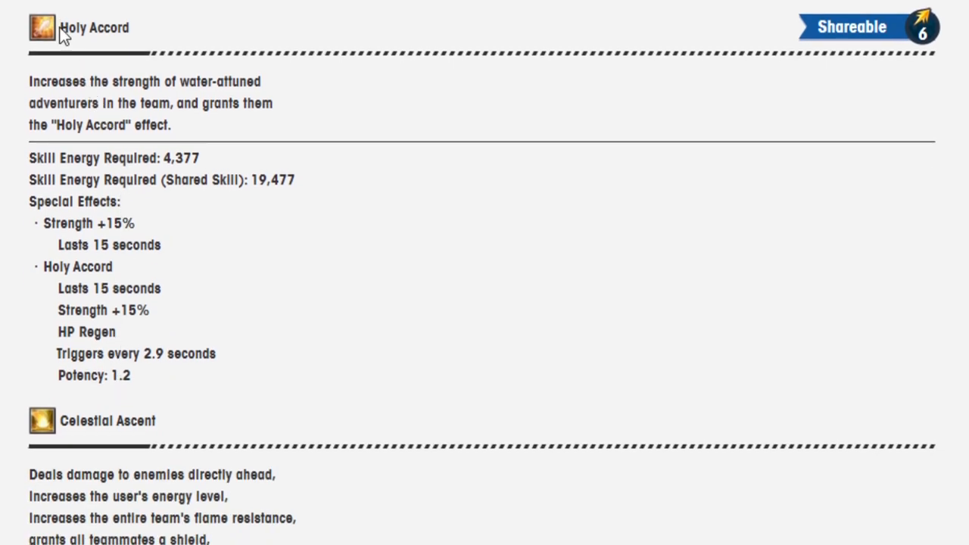
mouse_move(62, 60)
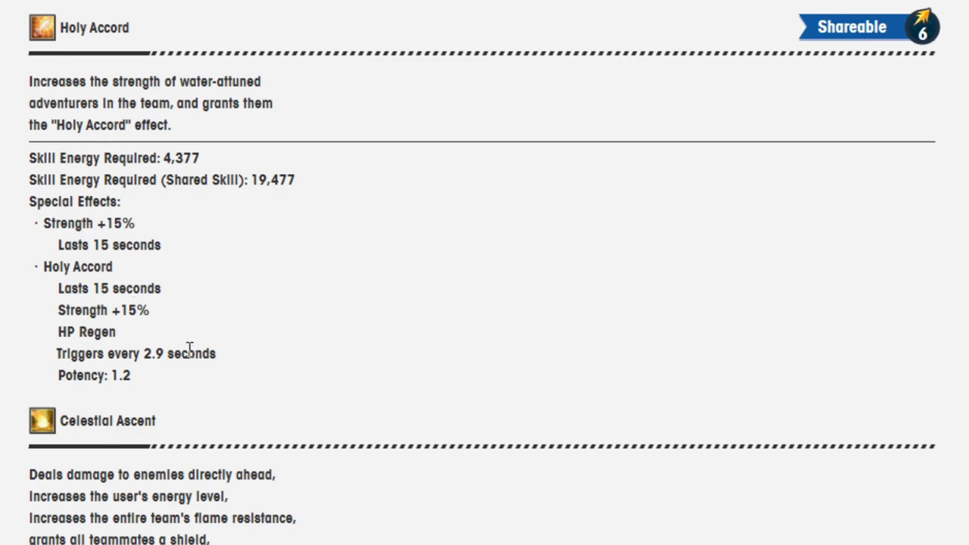
mouse_move(155, 103)
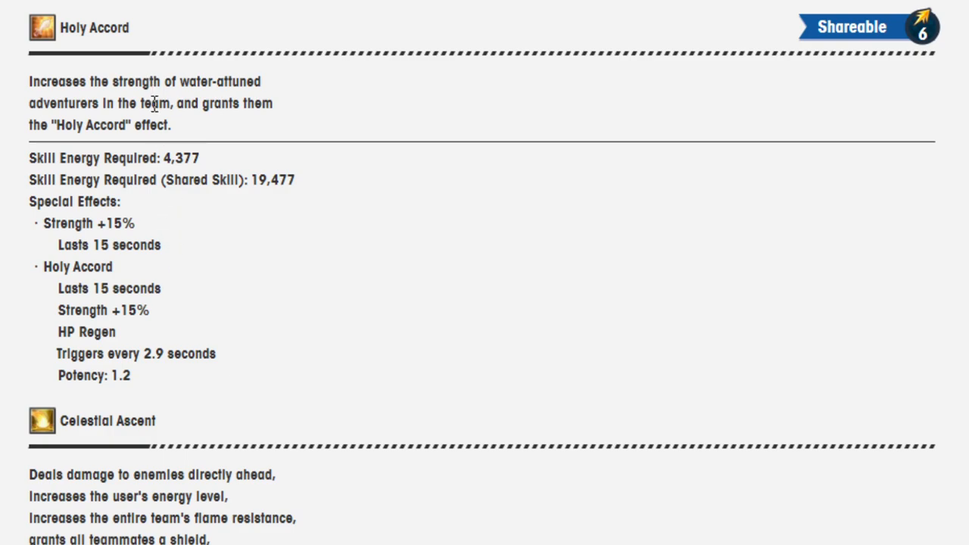
mouse_move(115, 295)
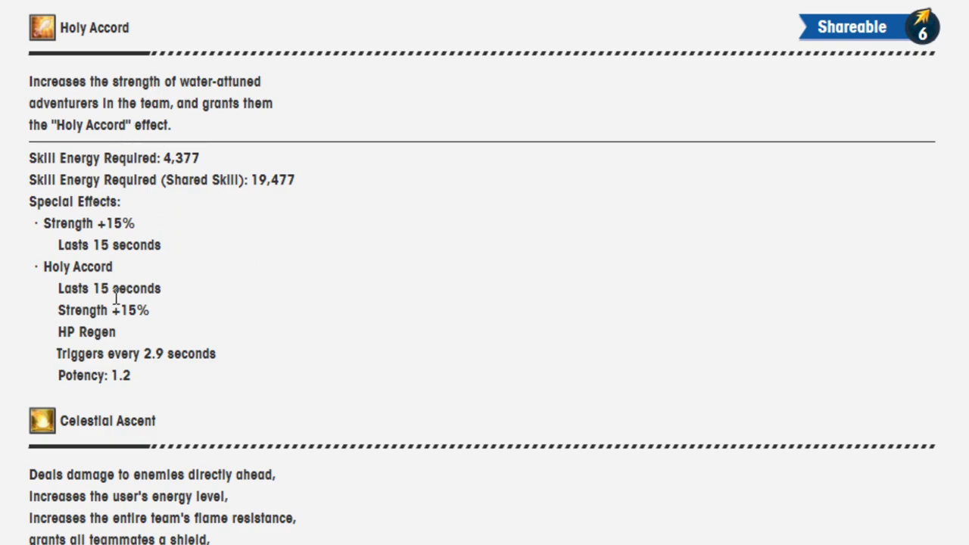
scroll(down, 3)
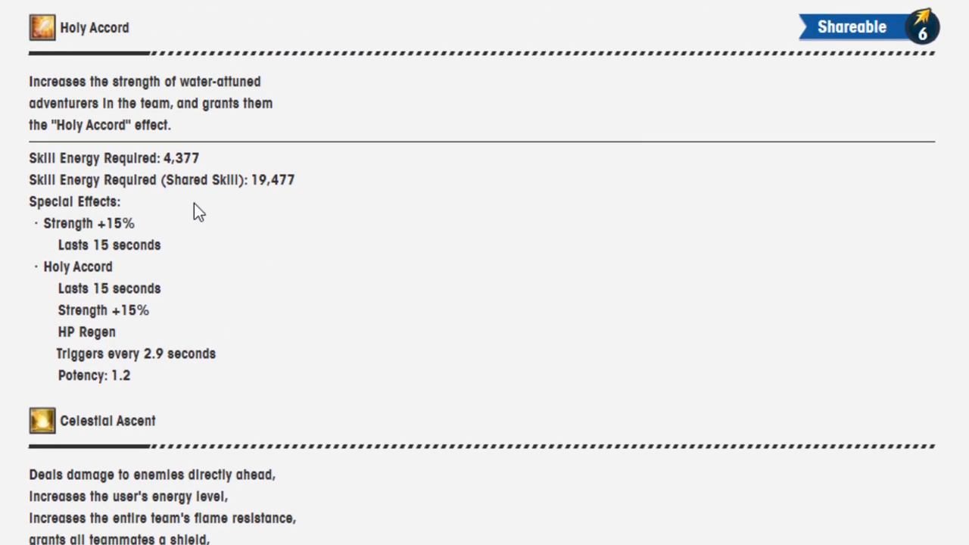
mouse_move(439, 243)
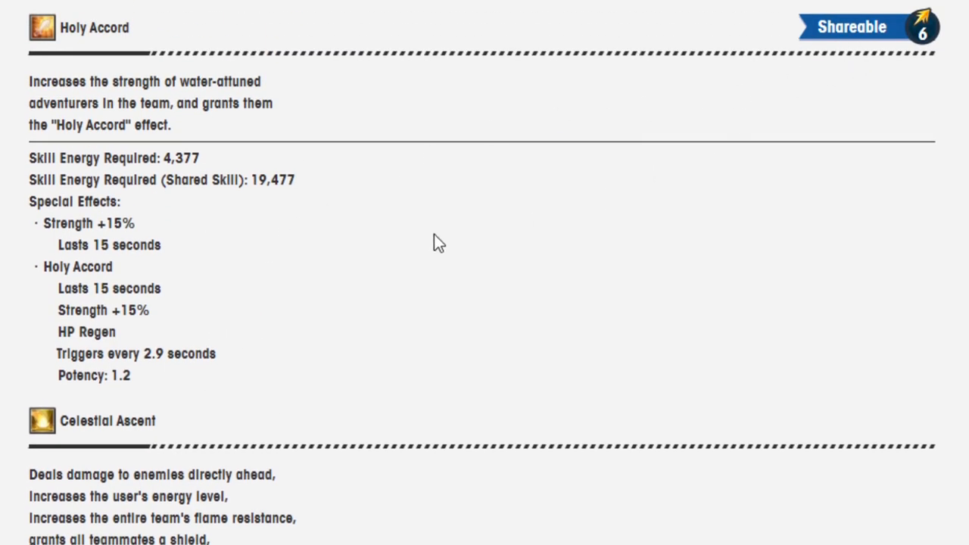
mouse_move(209, 136)
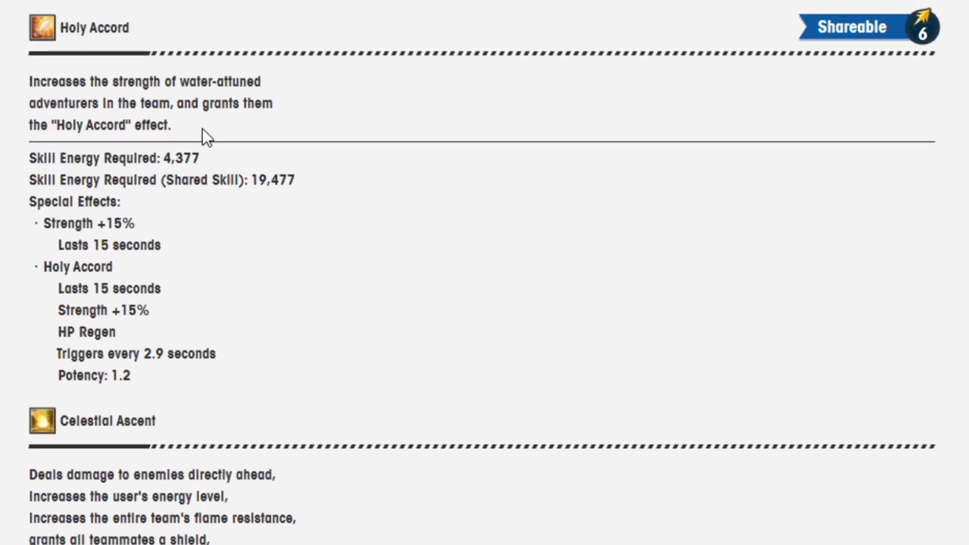
scroll(down, 3)
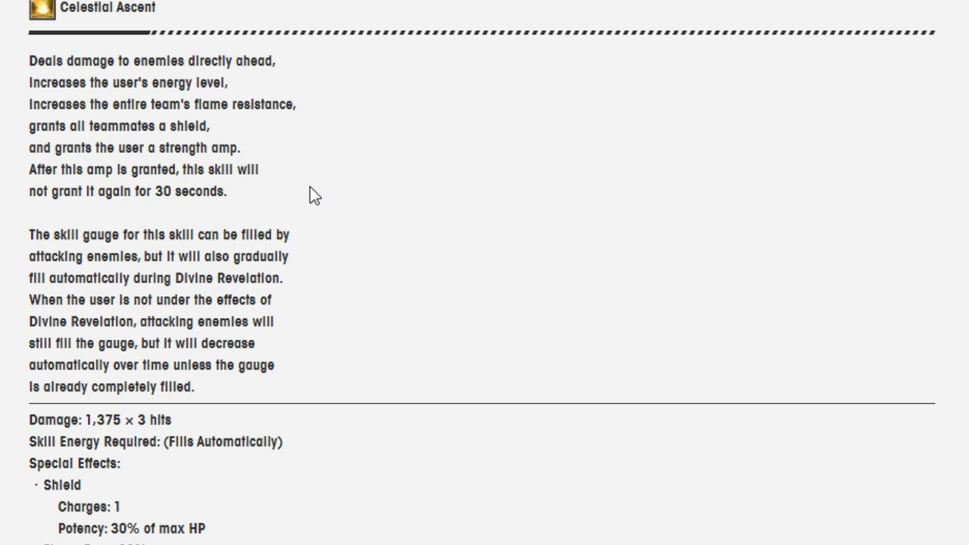
mouse_move(114, 239)
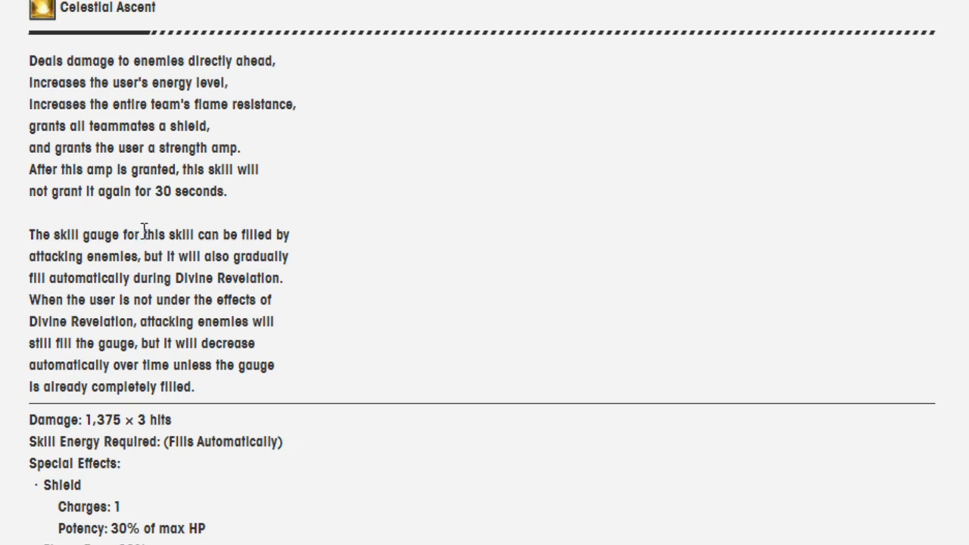
mouse_move(103, 273)
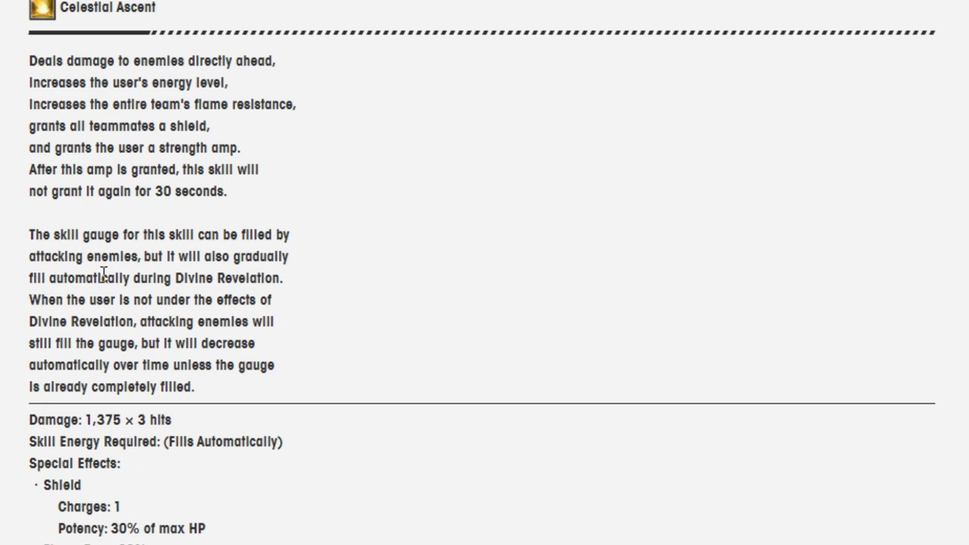
mouse_move(98, 224)
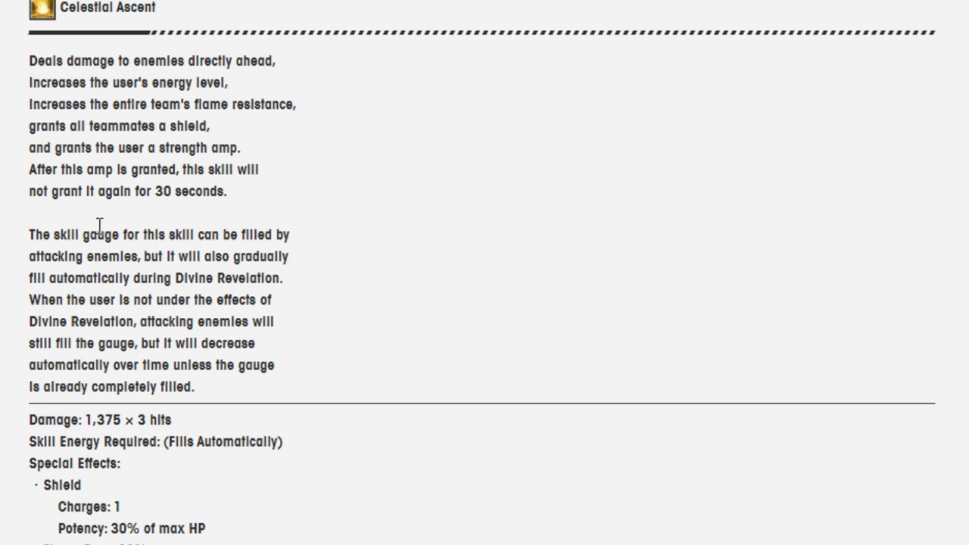
mouse_move(103, 188)
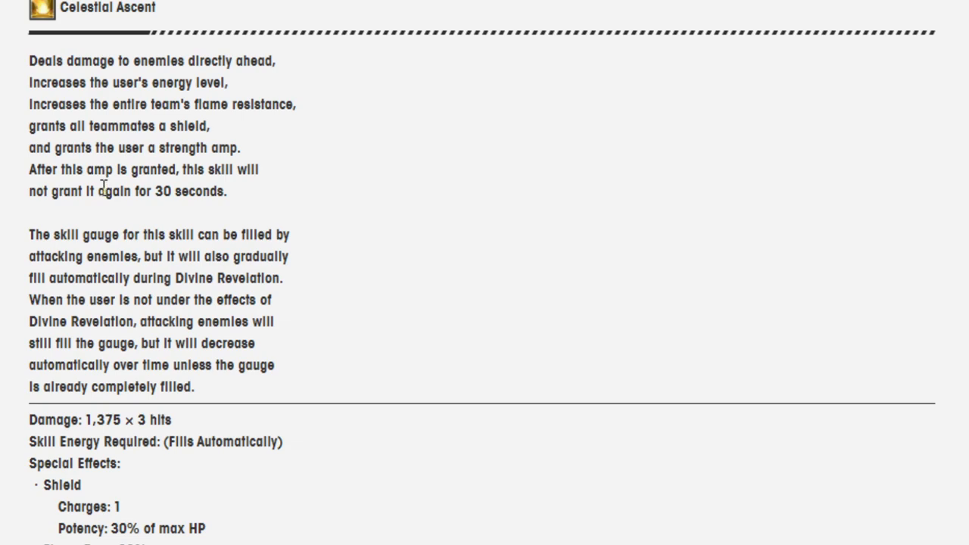
mouse_move(100, 182)
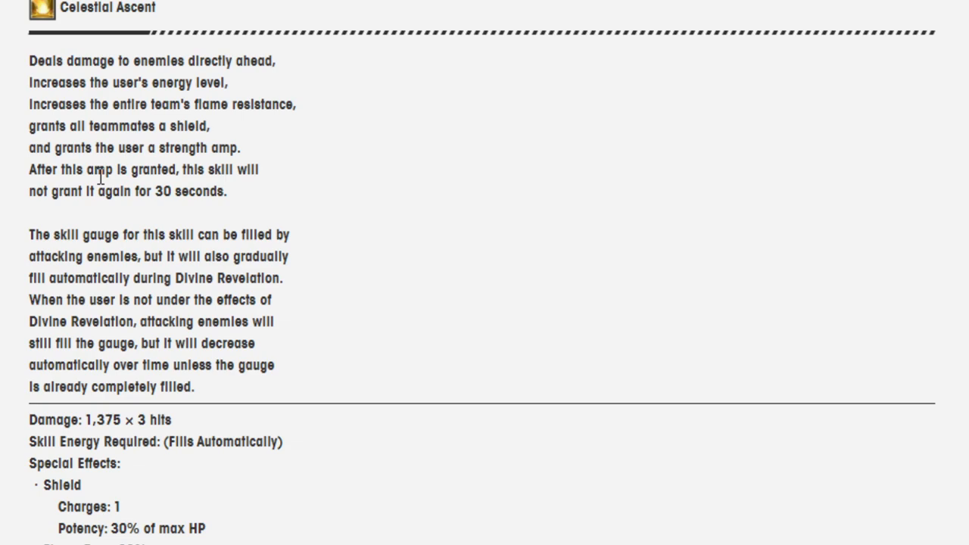
mouse_move(169, 168)
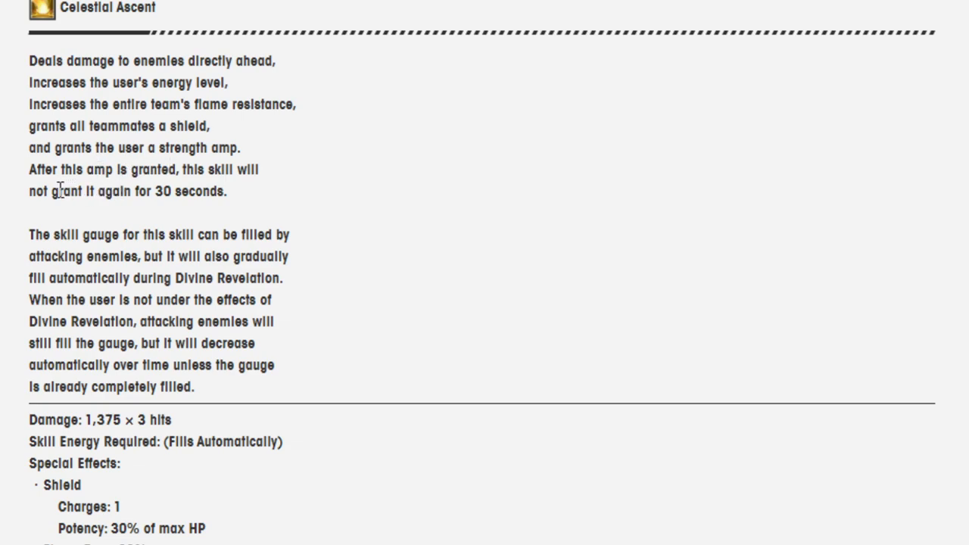
mouse_move(182, 166)
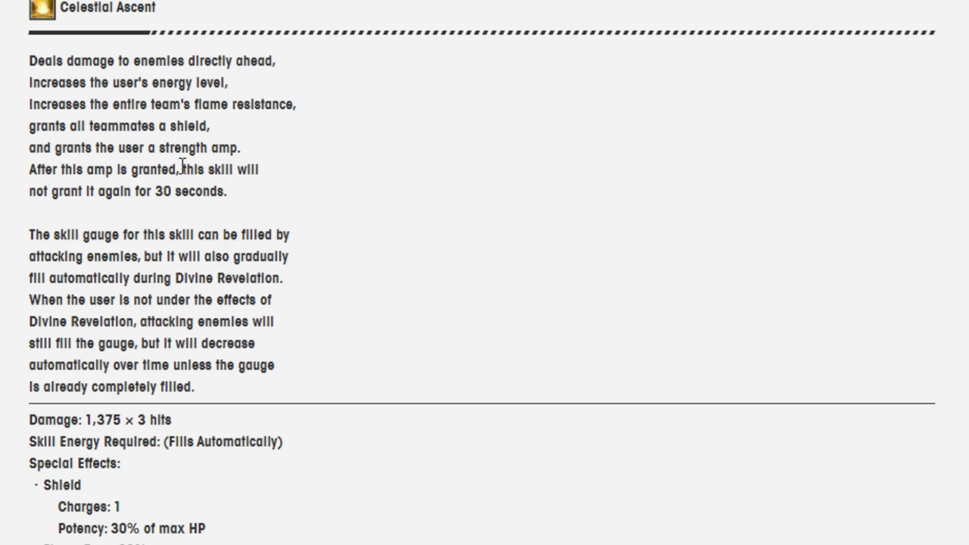
mouse_move(165, 191)
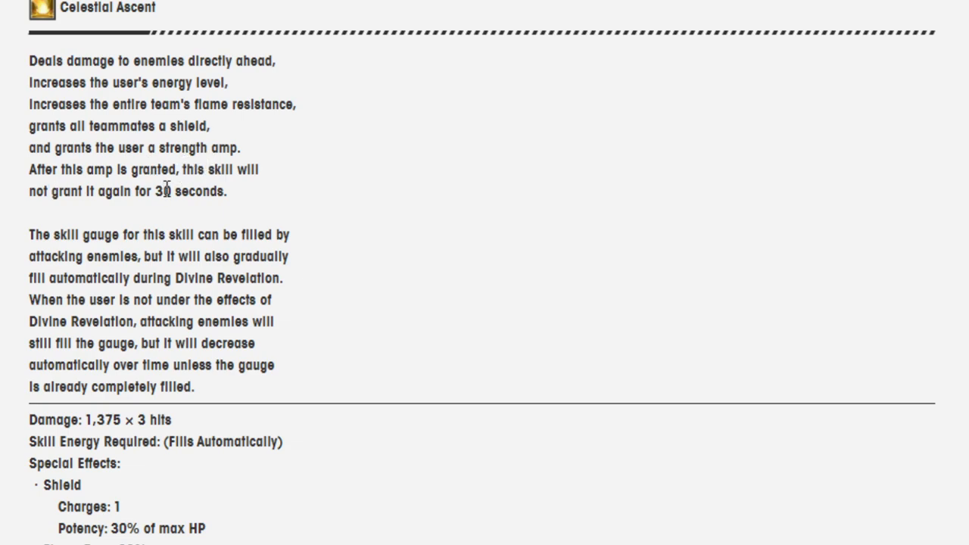
mouse_move(175, 218)
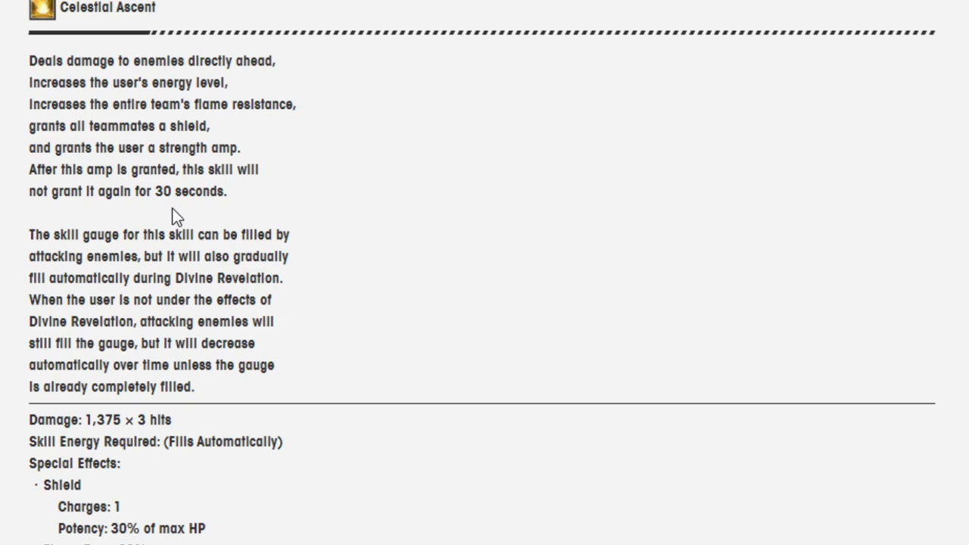
mouse_move(222, 194)
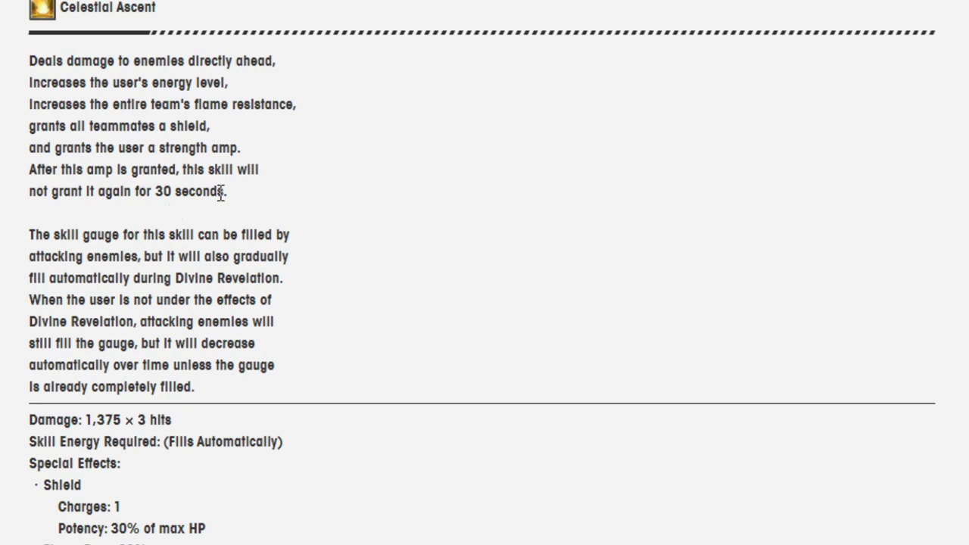
mouse_move(155, 191)
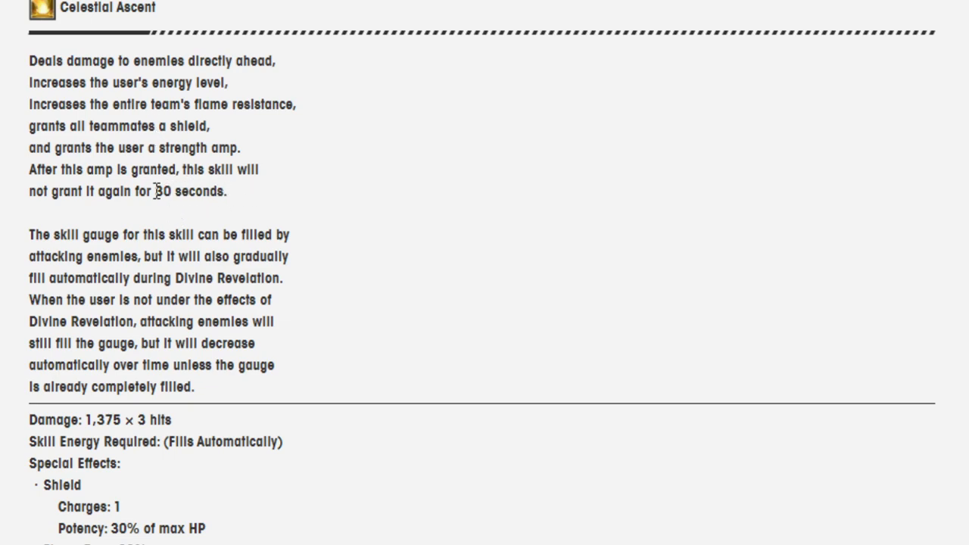
mouse_move(194, 191)
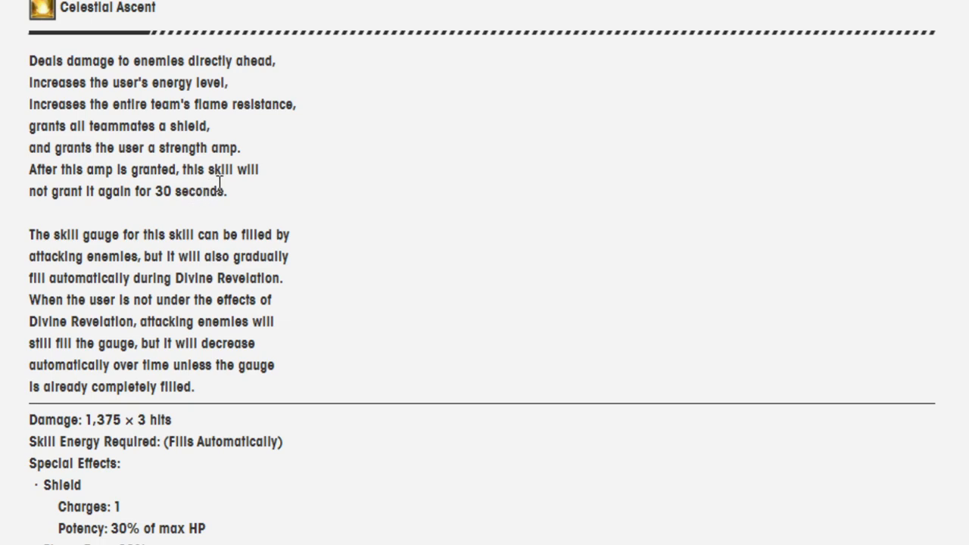
mouse_move(227, 188)
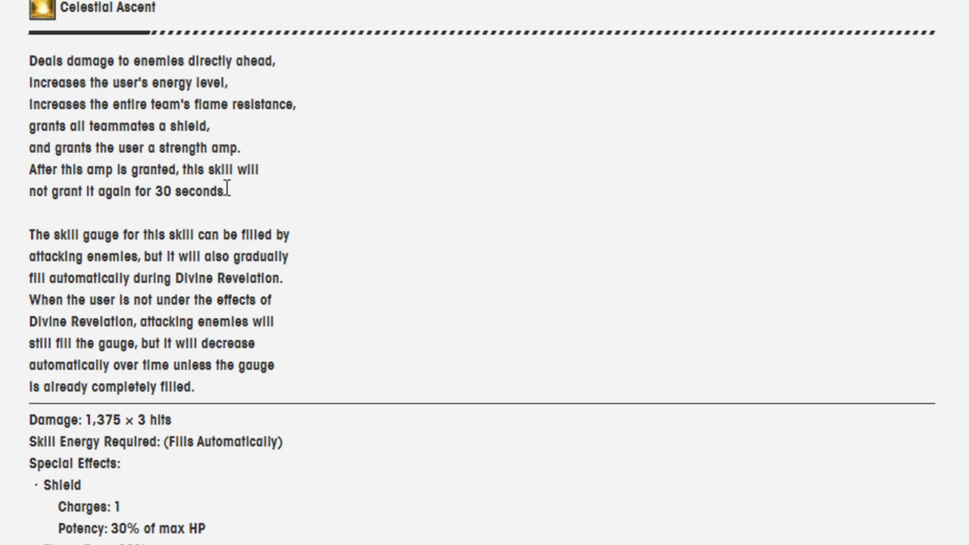
mouse_move(55, 59)
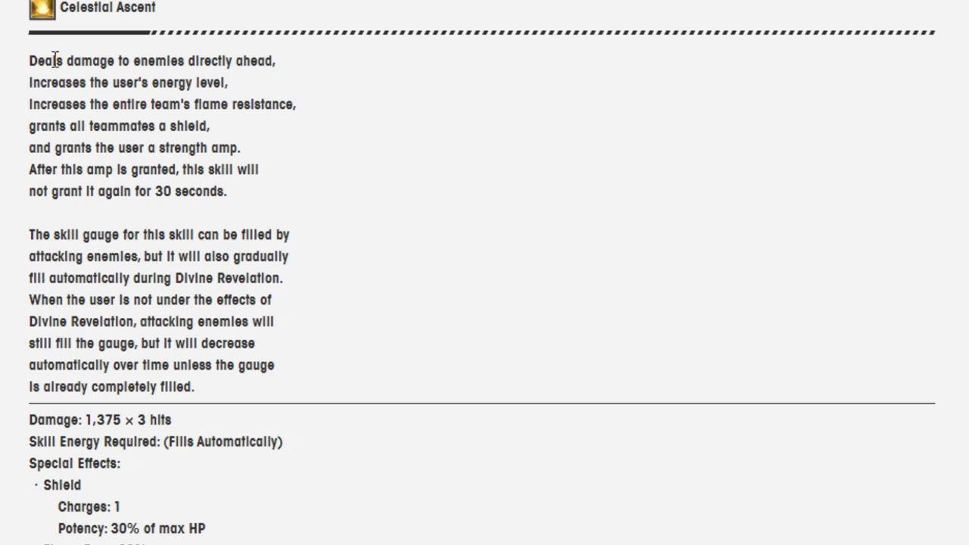
mouse_move(31, 67)
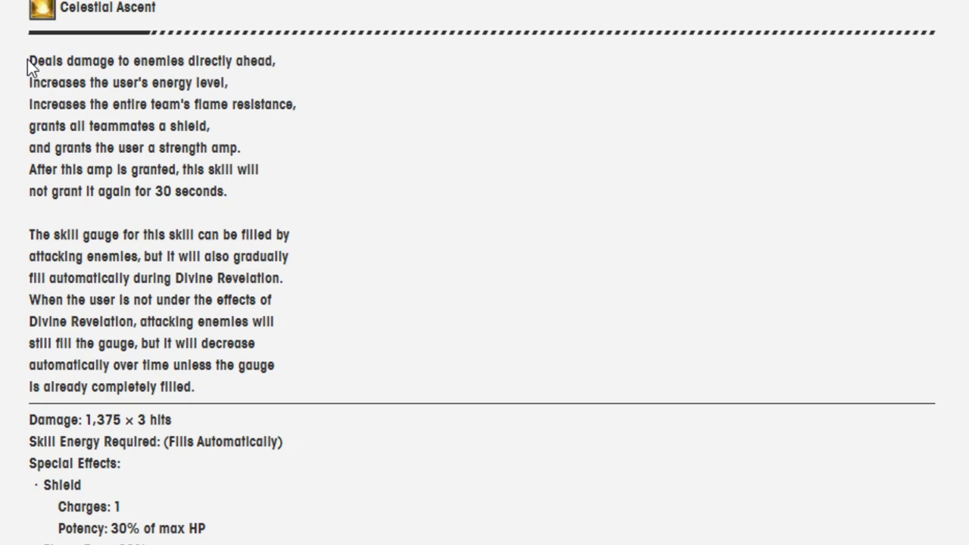
Select the Celestial Ascent text from 'Deals damage' to 'and grants the user a'.
drag(29, 60, 211, 127)
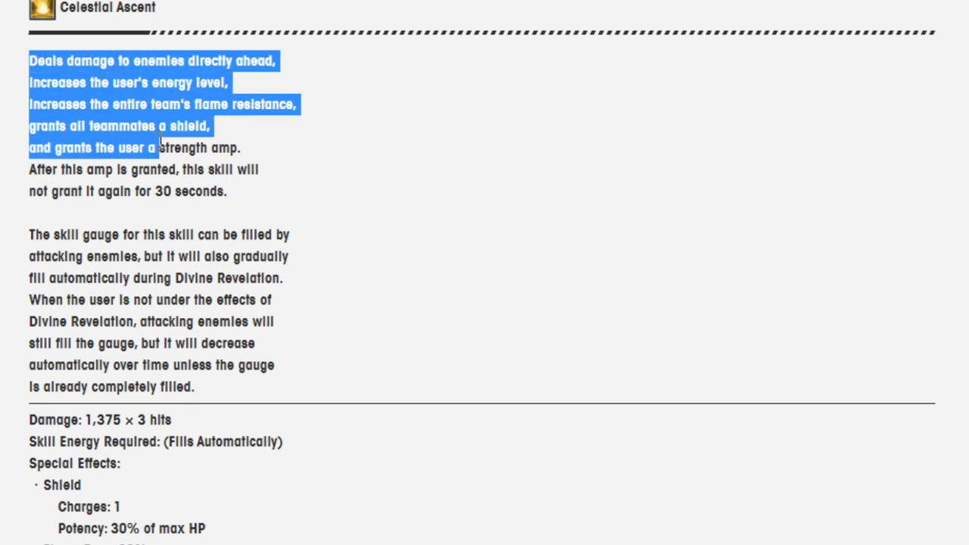
mouse_move(162, 147)
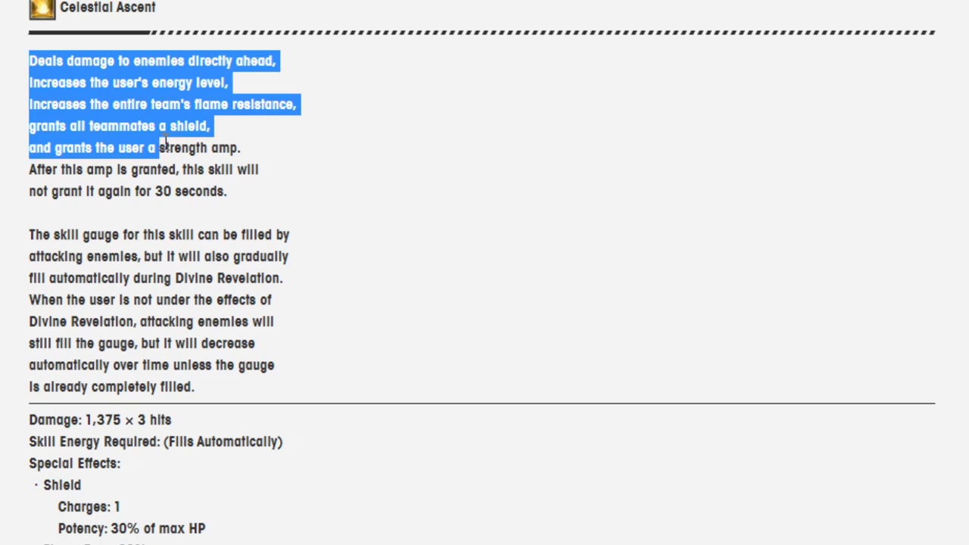
mouse_move(174, 188)
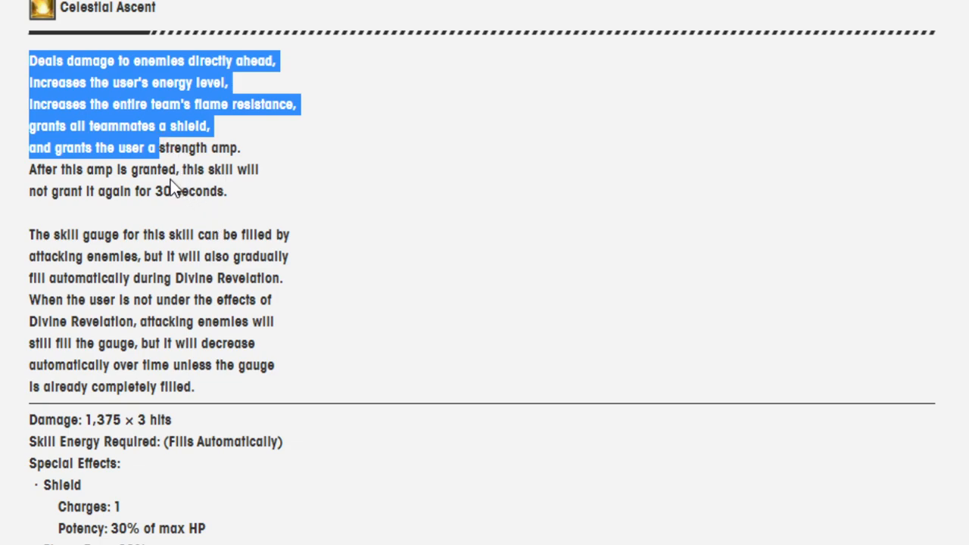
Scroll down to Celestial Ascent's damage, special effects list and Strength Amp details.
scroll(down, 3)
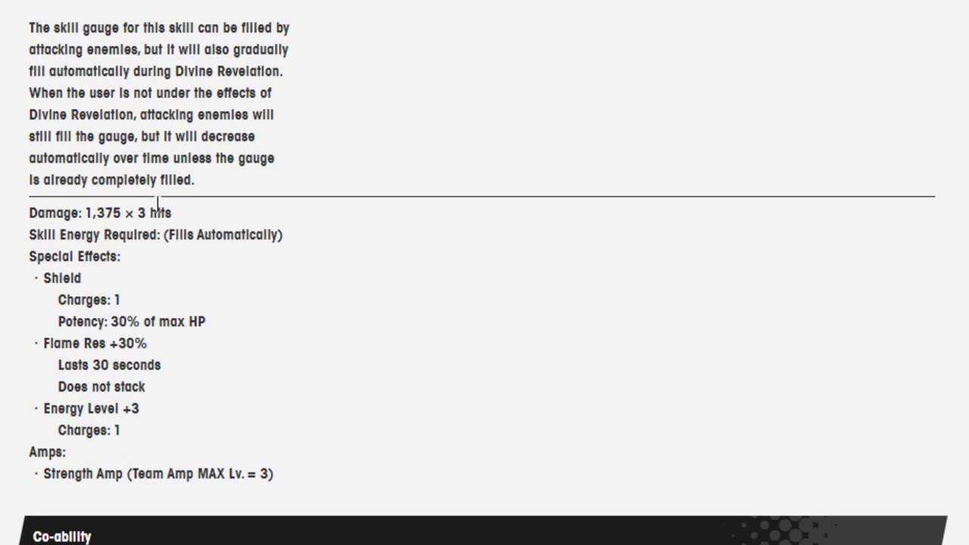
scroll(down, 3)
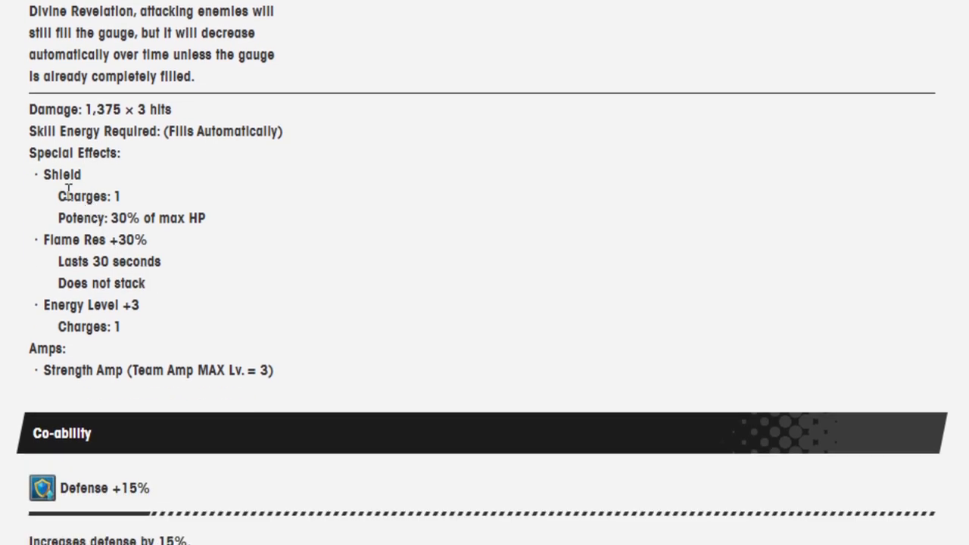
mouse_move(82, 218)
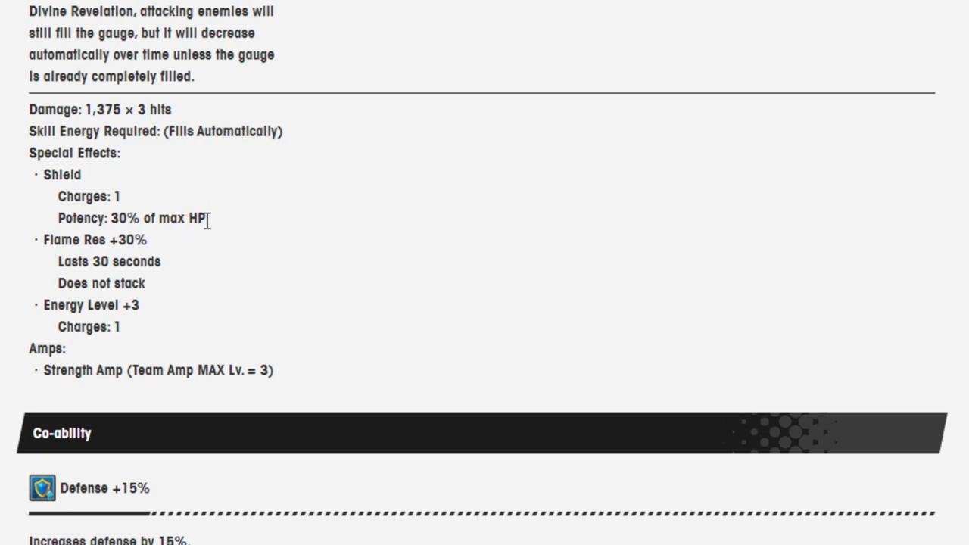
mouse_move(103, 240)
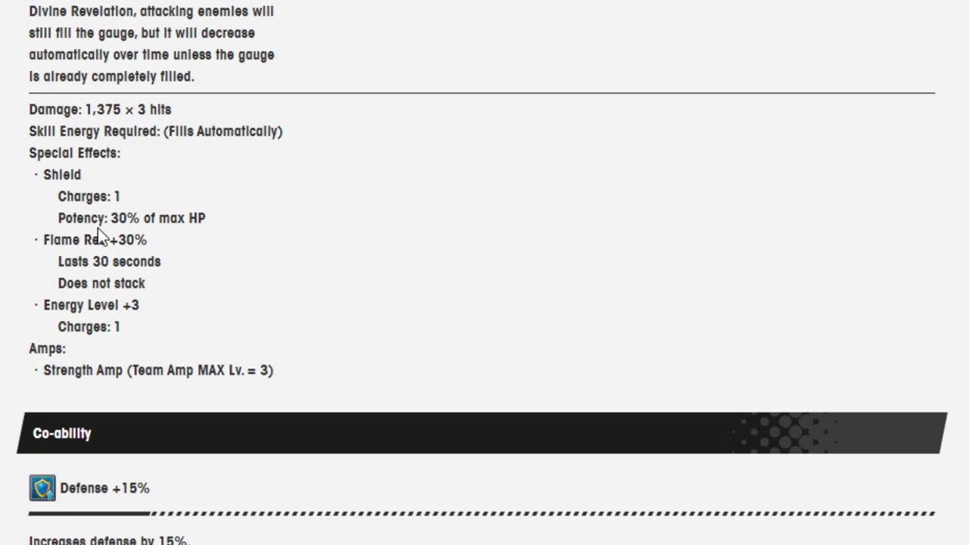
mouse_move(206, 254)
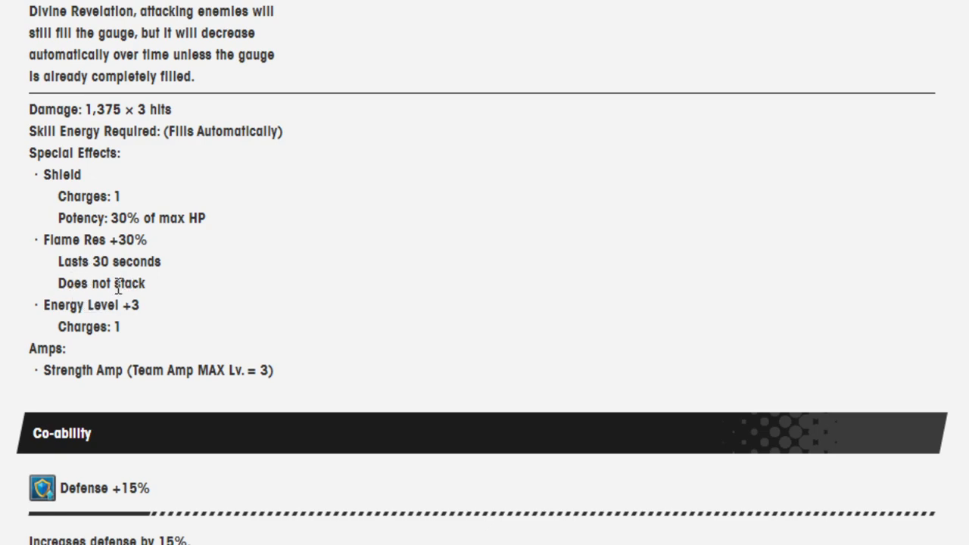
mouse_move(127, 309)
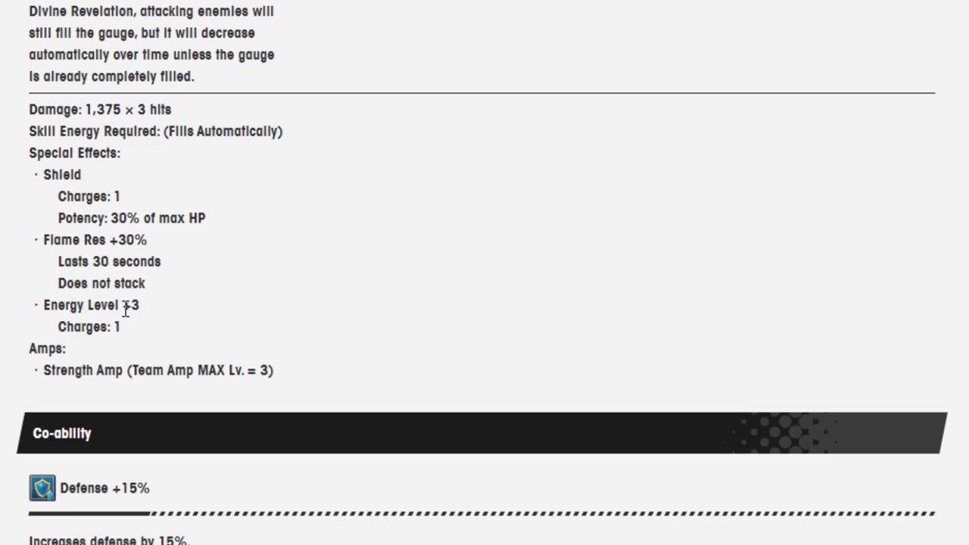
mouse_move(121, 304)
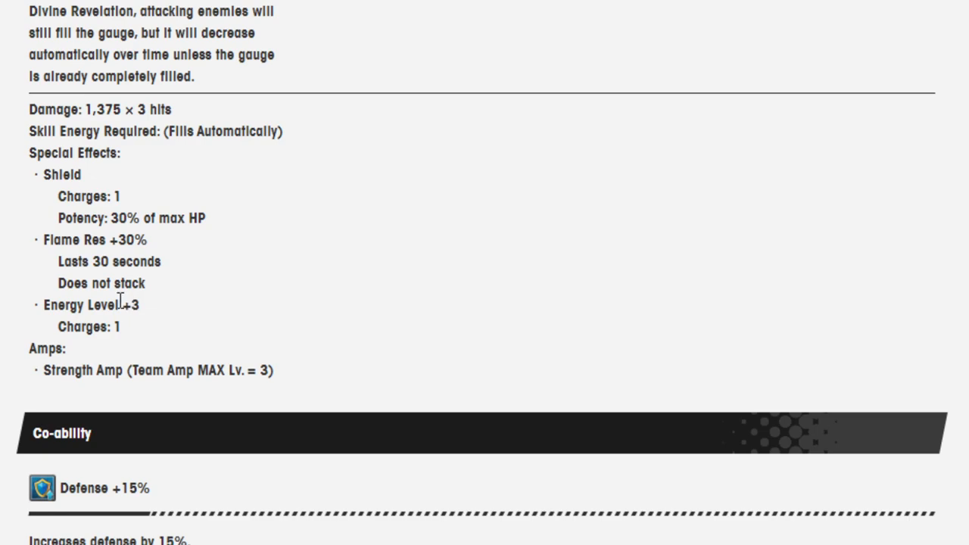
scroll(down, 3)
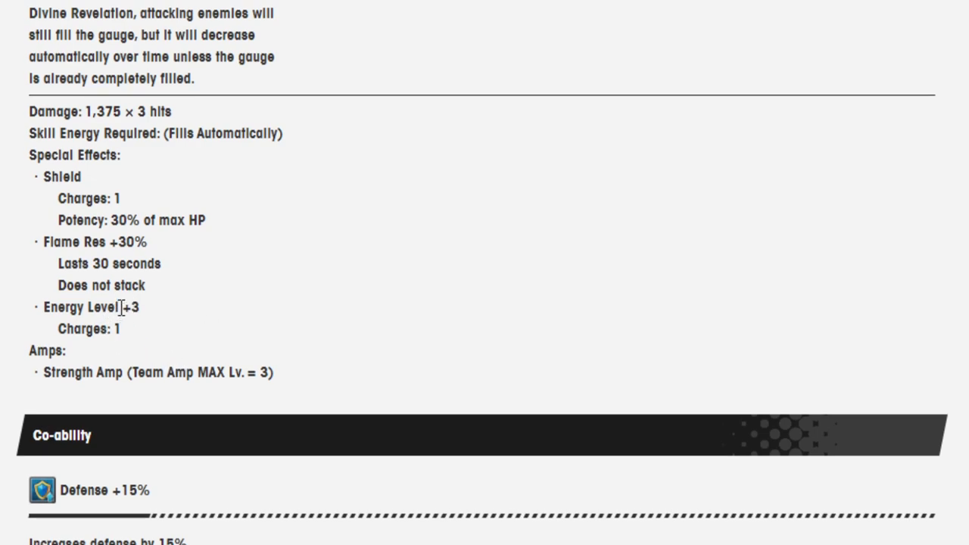
Scroll down to the Defense +15% co-ability and Water Combo Time VI chain co-ability descriptions.
scroll(down, 3)
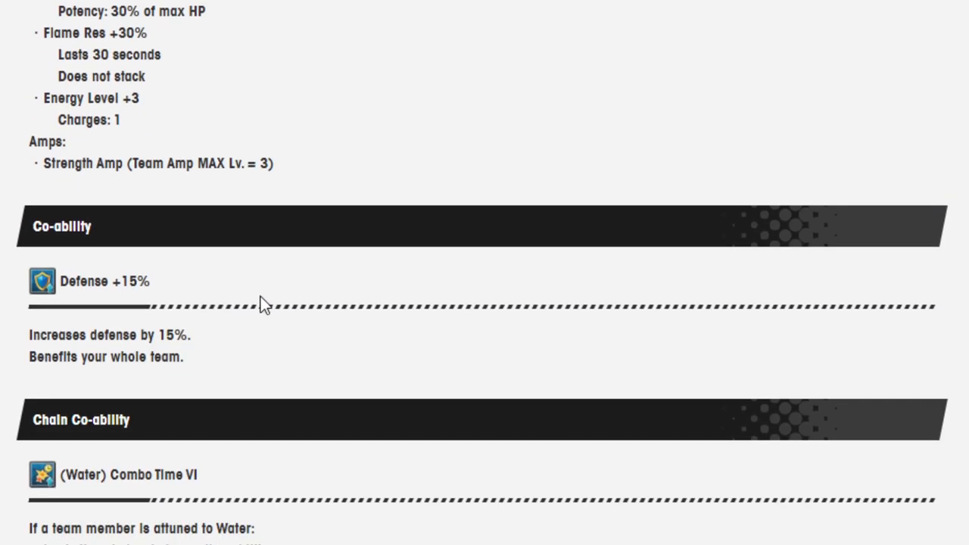
mouse_move(244, 172)
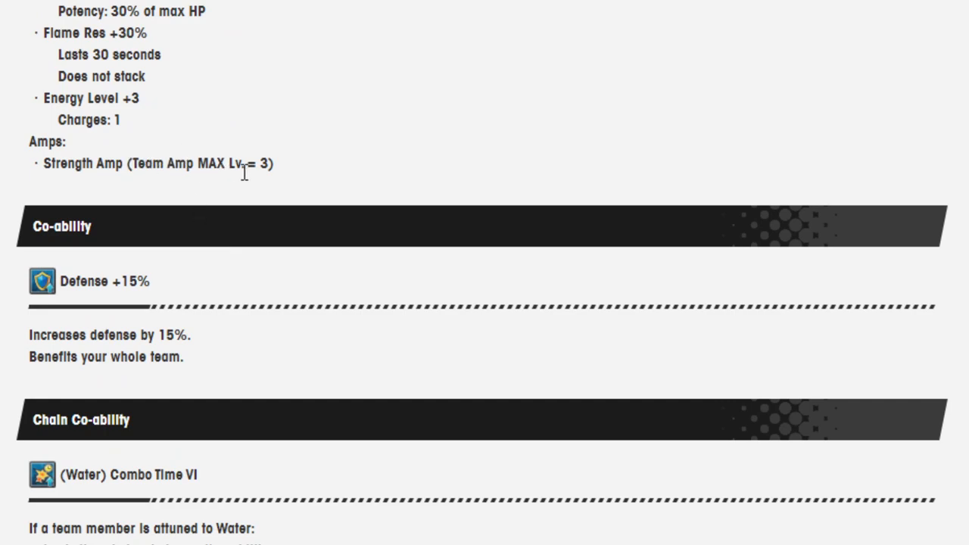
scroll(down, 3)
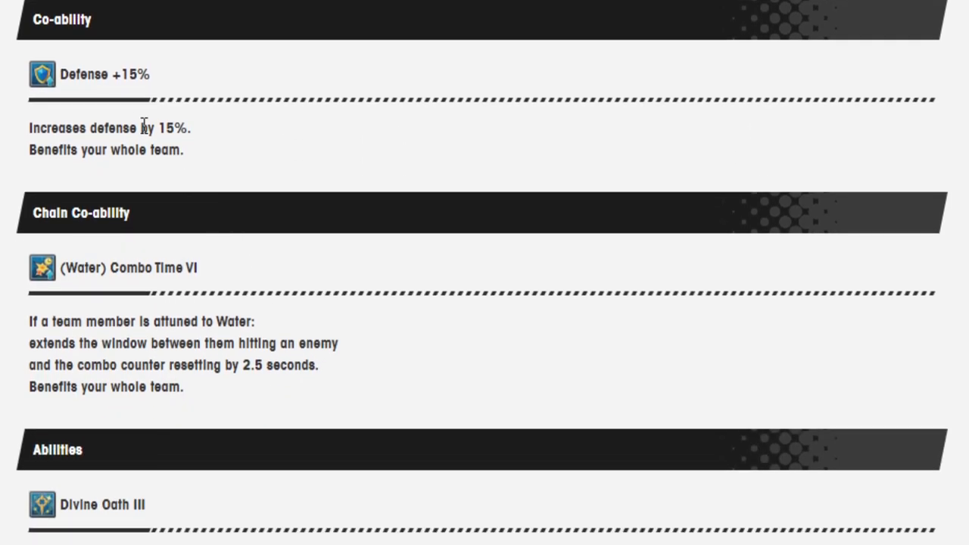
scroll(down, 3)
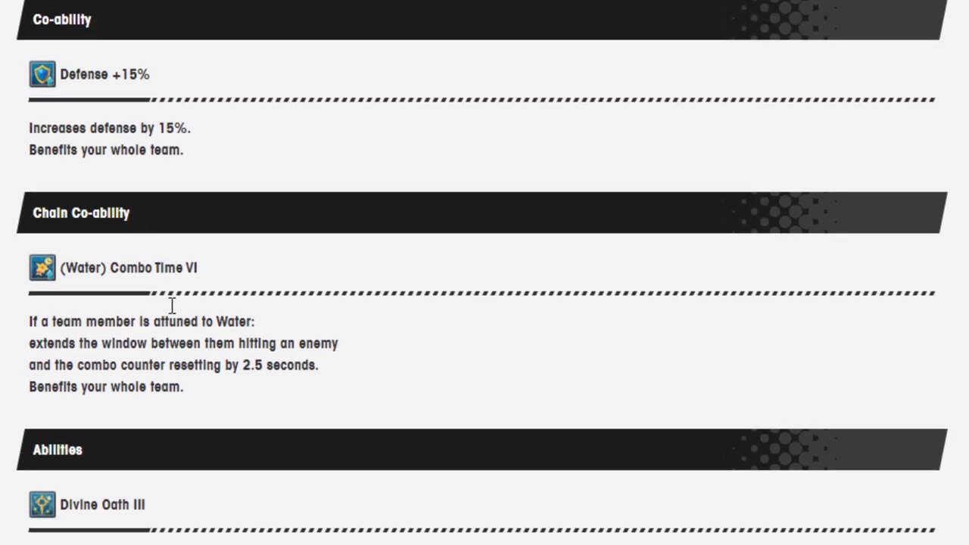
Scroll to the Abilities section showing Divine Oath III and Heaven's Shield III, selecting a short text span.
scroll(down, 3)
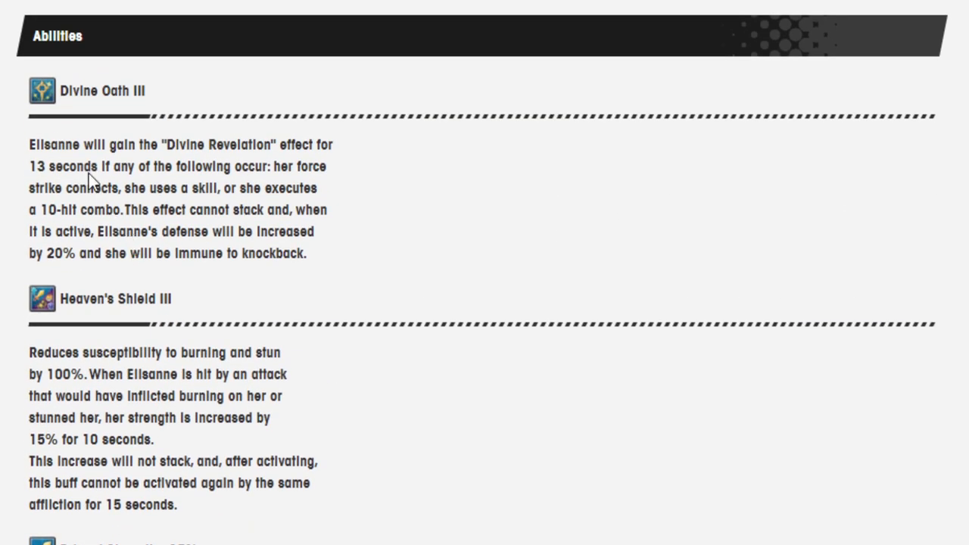
mouse_move(91, 173)
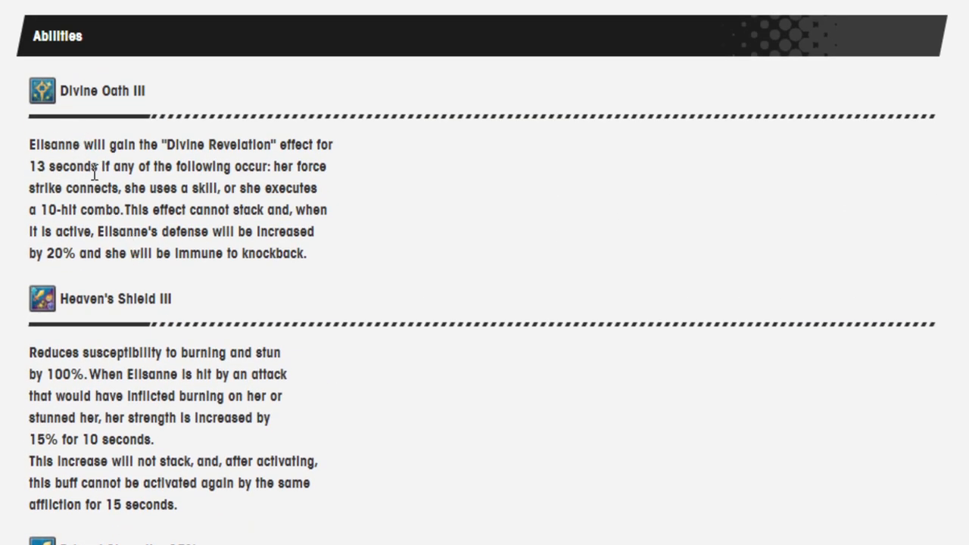
mouse_move(94, 144)
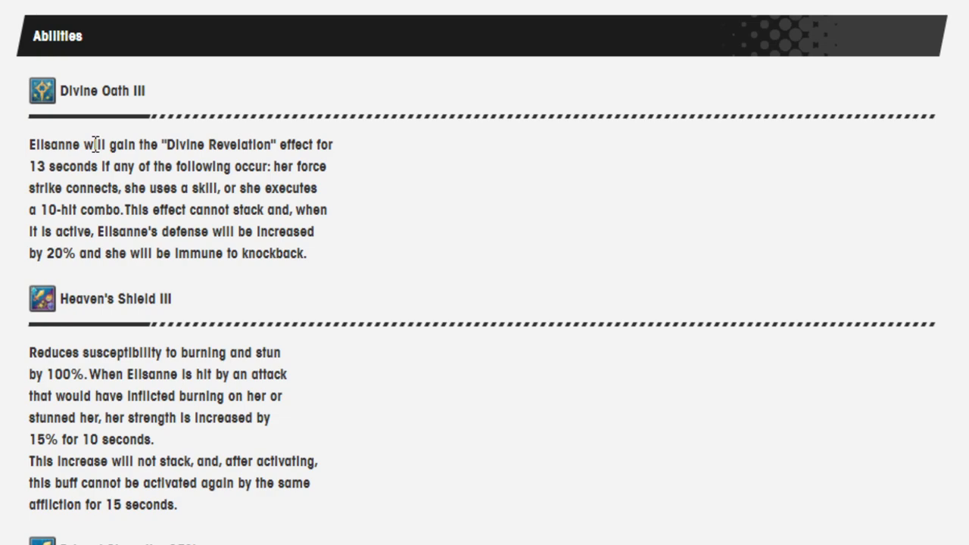
mouse_move(127, 149)
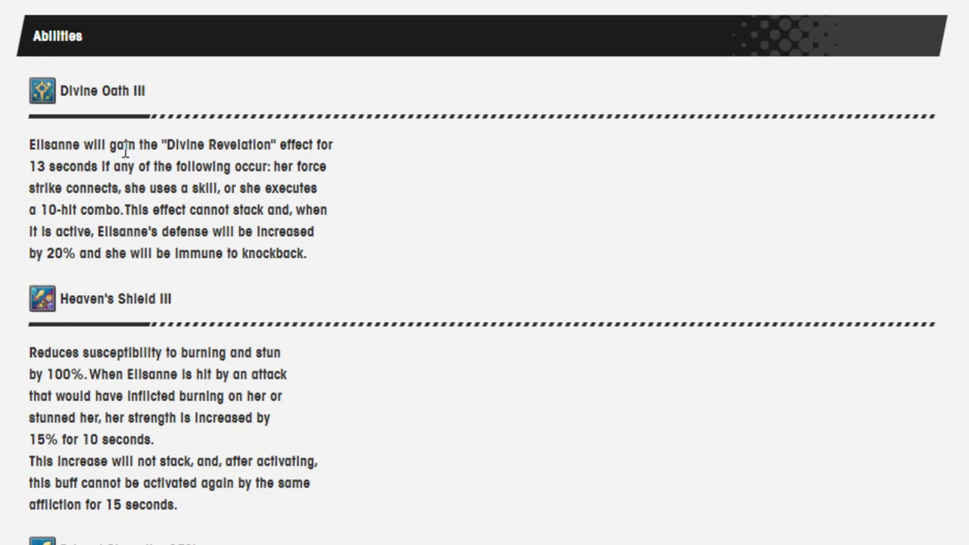
mouse_move(114, 152)
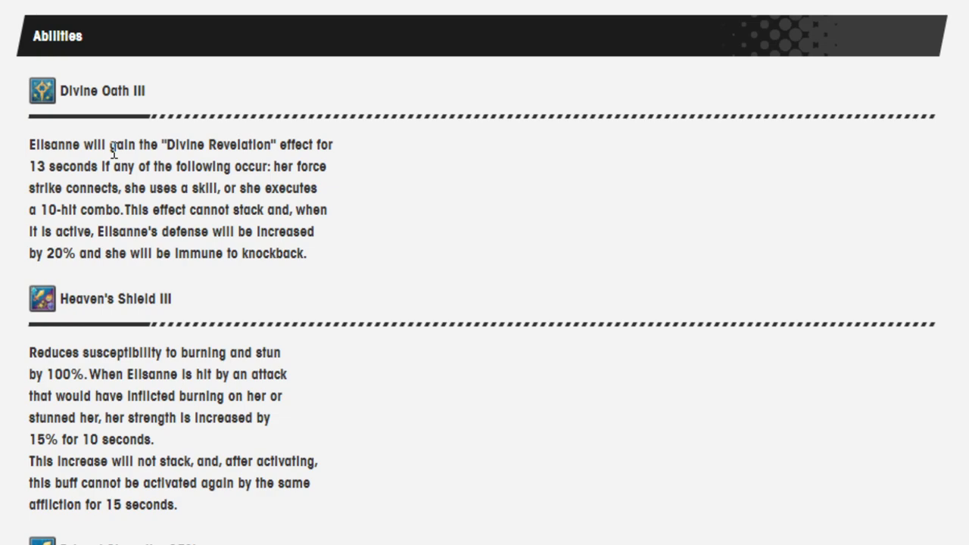
mouse_move(73, 239)
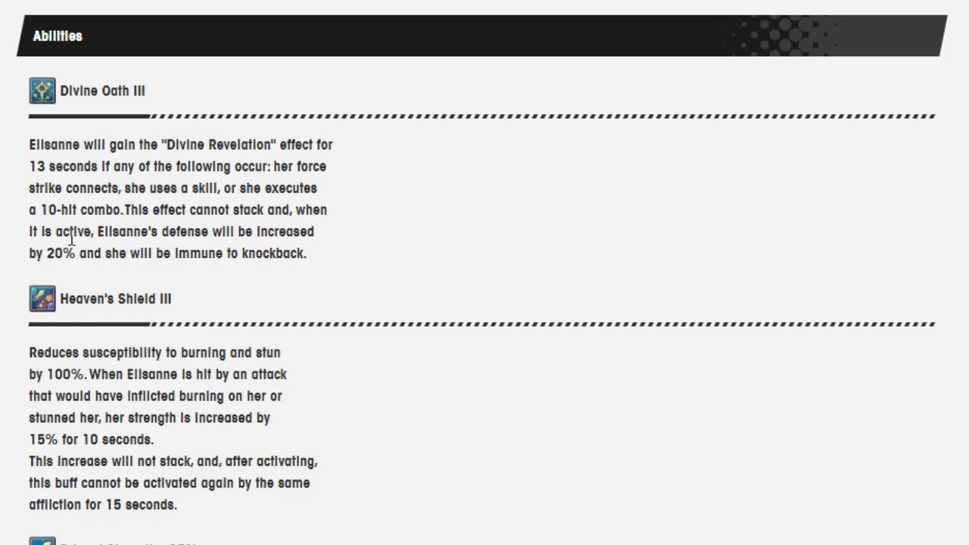
mouse_move(67, 255)
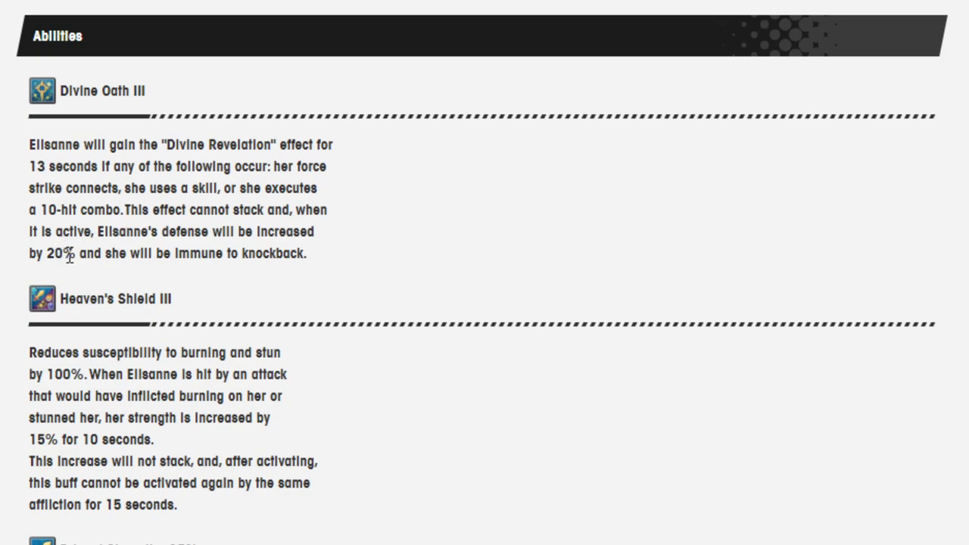
drag(39, 232, 68, 255)
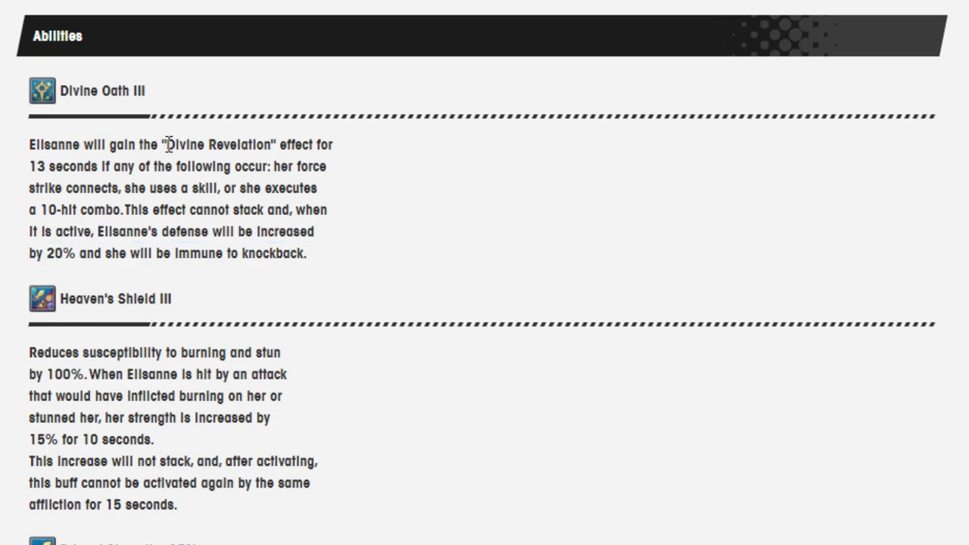
mouse_move(169, 151)
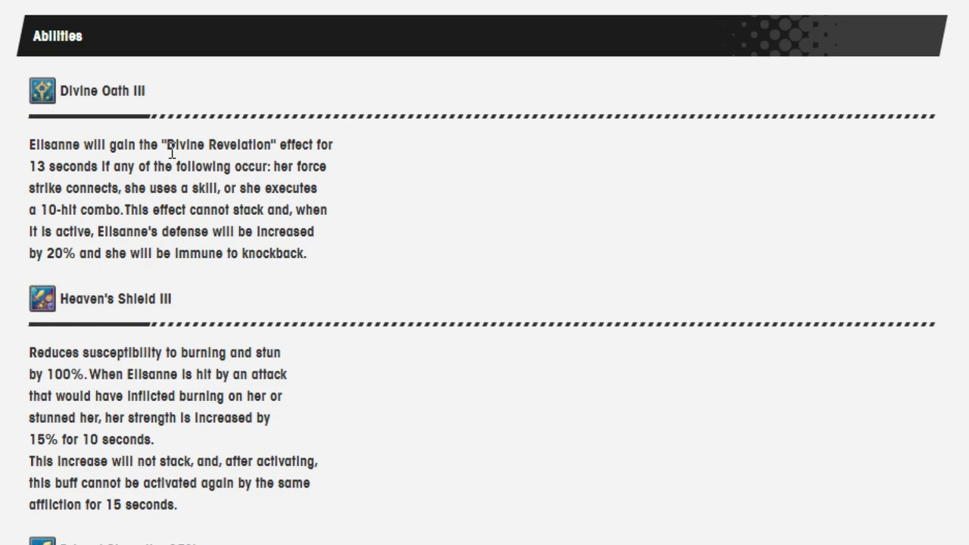
mouse_move(76, 246)
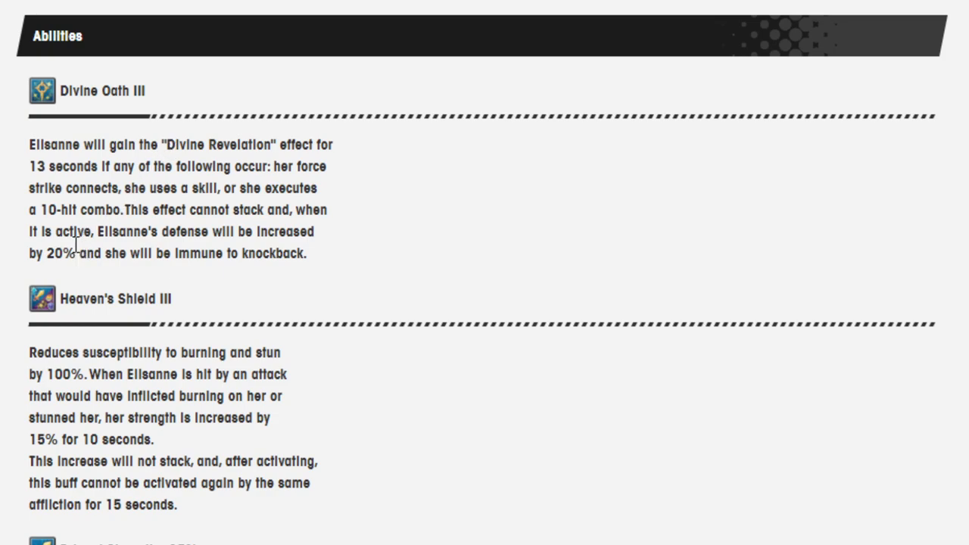
mouse_move(332, 254)
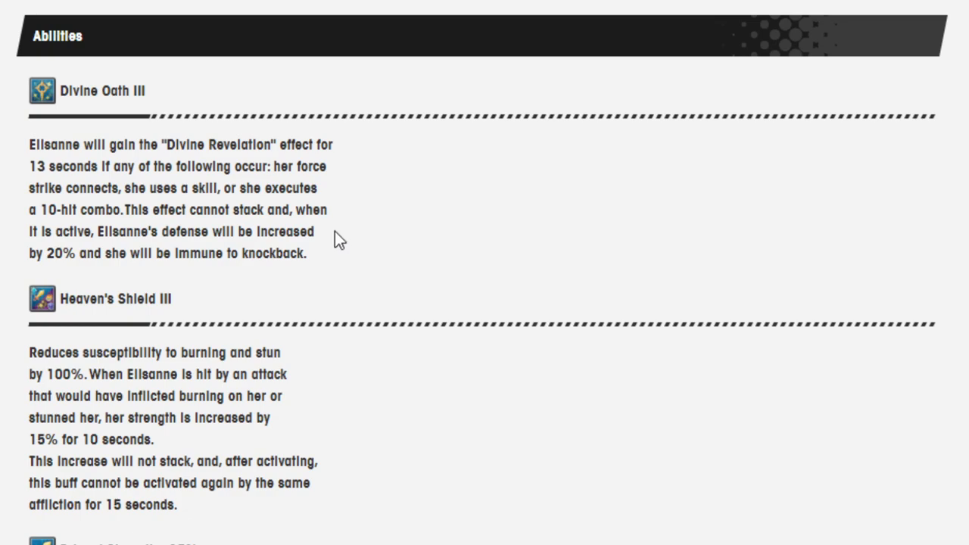
mouse_move(333, 239)
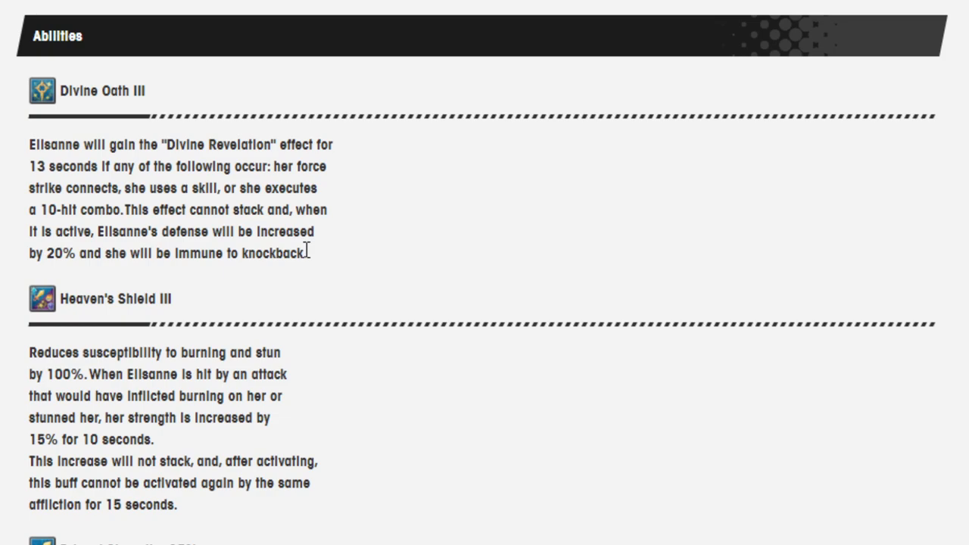
mouse_move(303, 251)
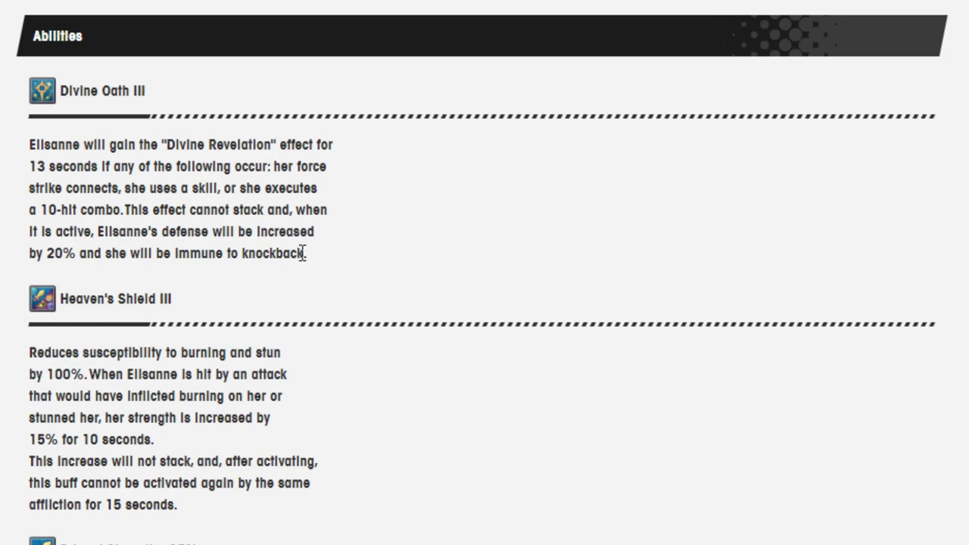
mouse_move(297, 264)
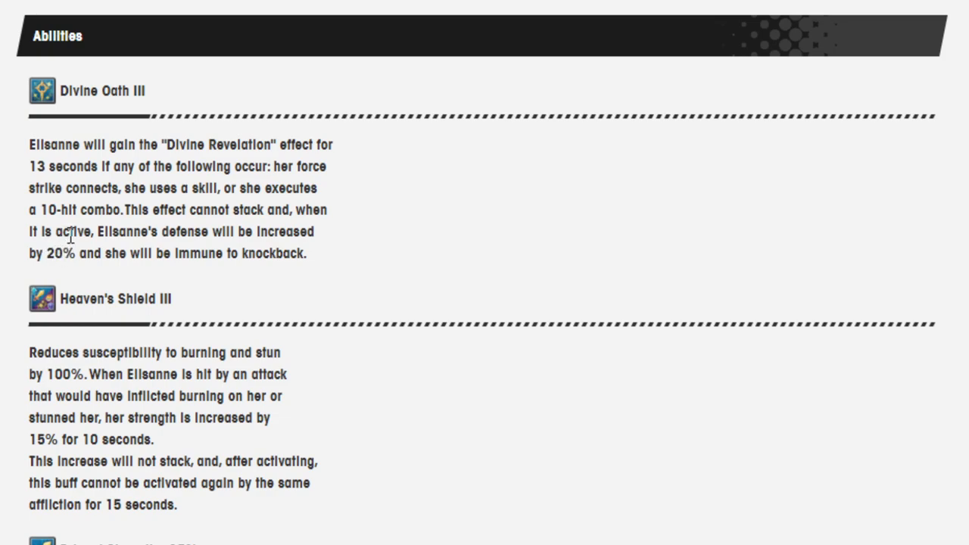
Scroll down toward the Notes section, settling on the Primed Strength +15% ability description.
scroll(down, 3)
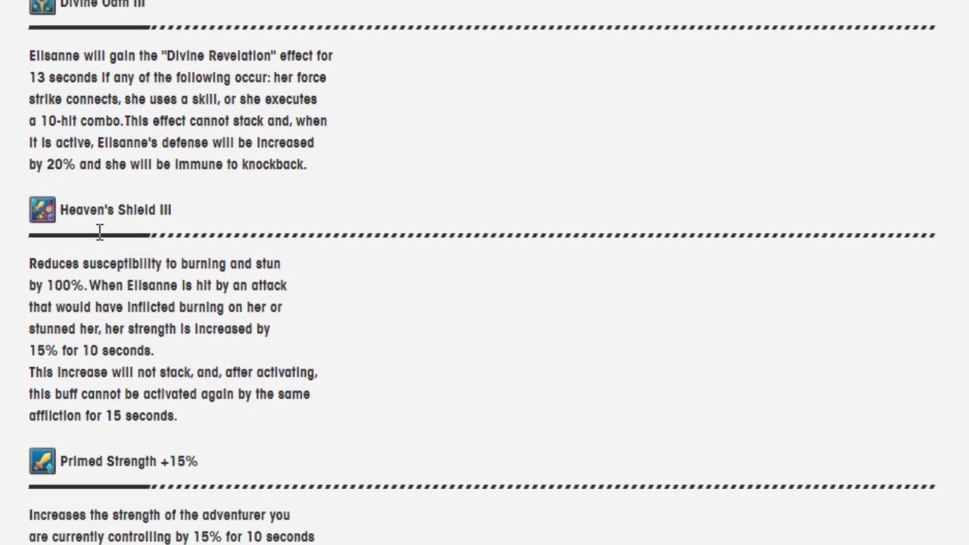
scroll(down, 3)
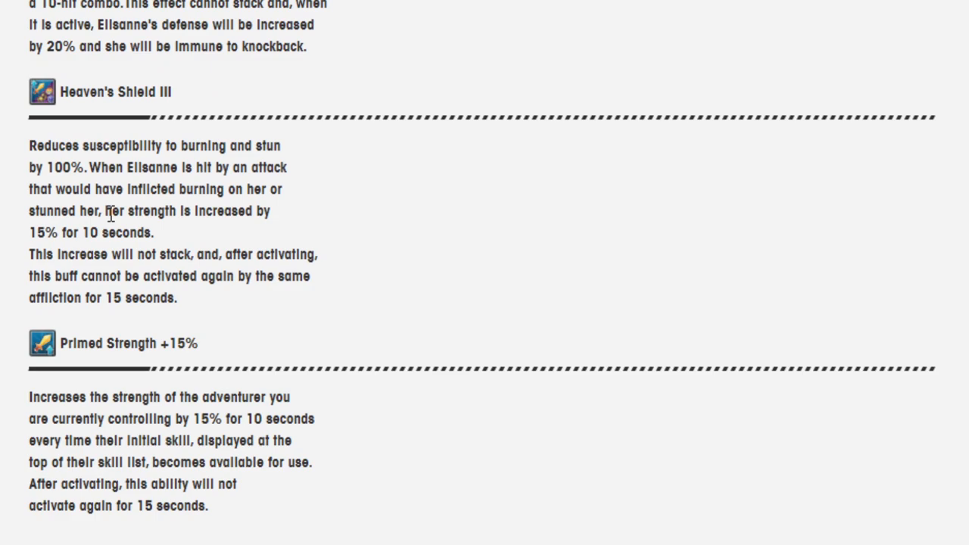
mouse_move(94, 135)
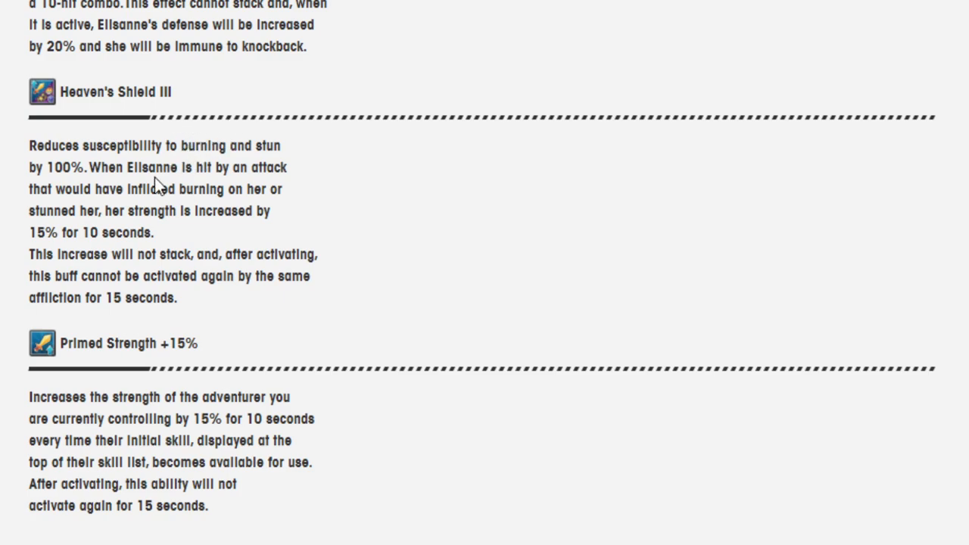
mouse_move(112, 199)
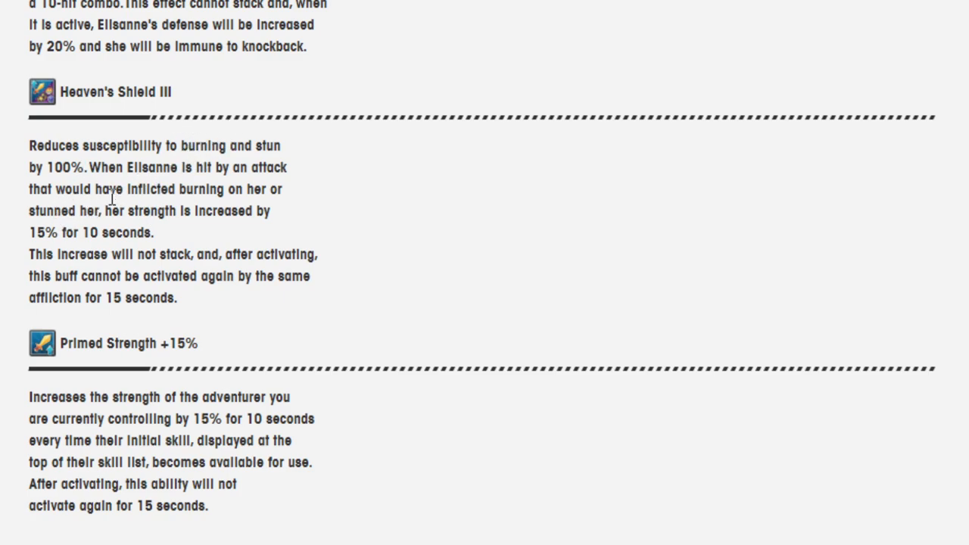
scroll(down, 3)
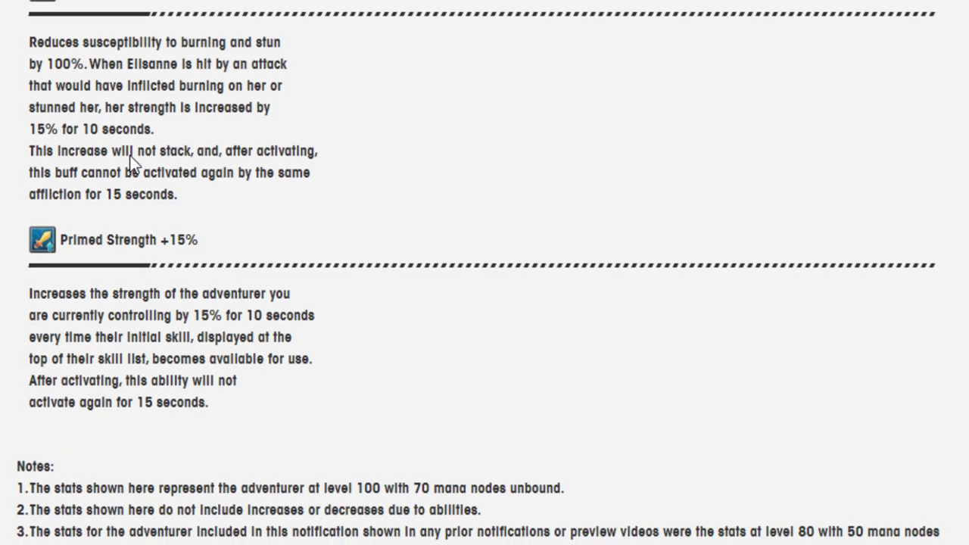
scroll(down, 3)
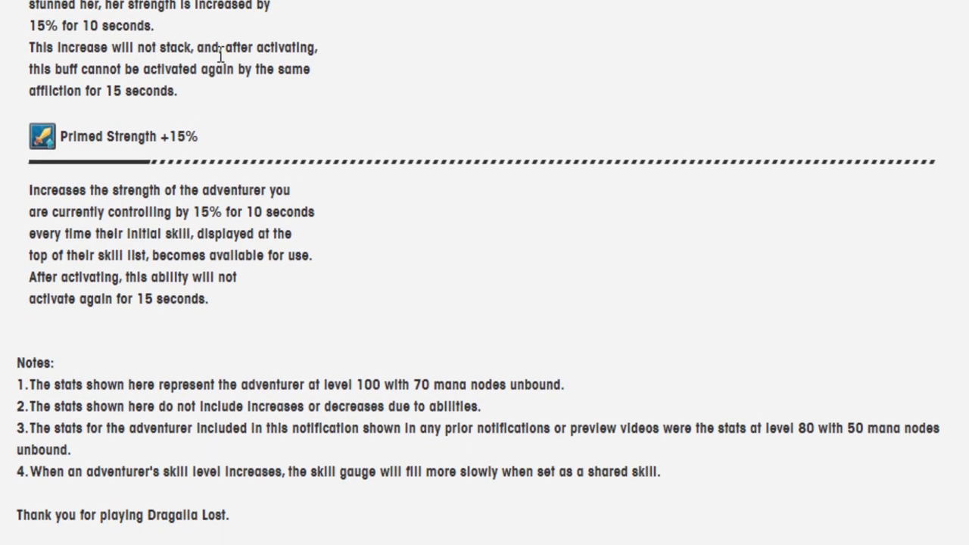
mouse_move(239, 91)
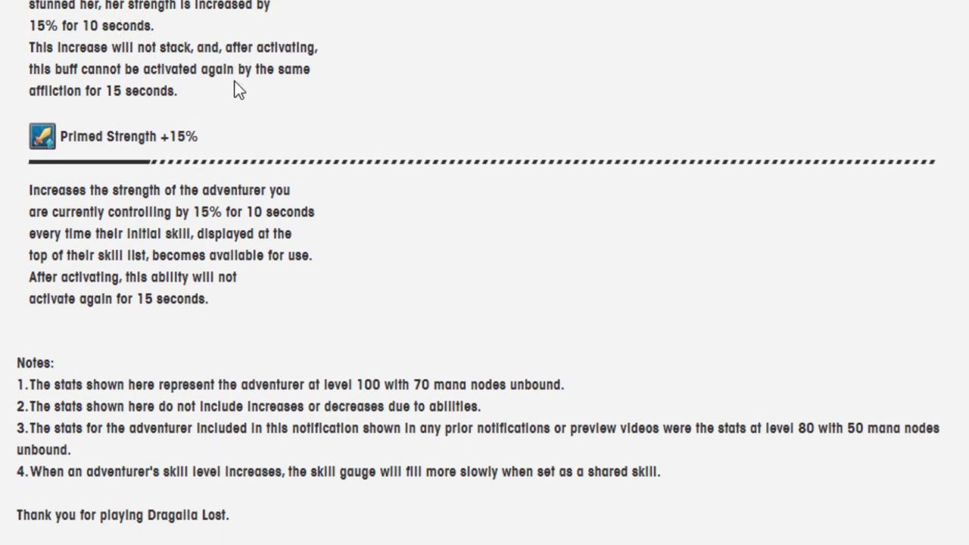
mouse_move(189, 87)
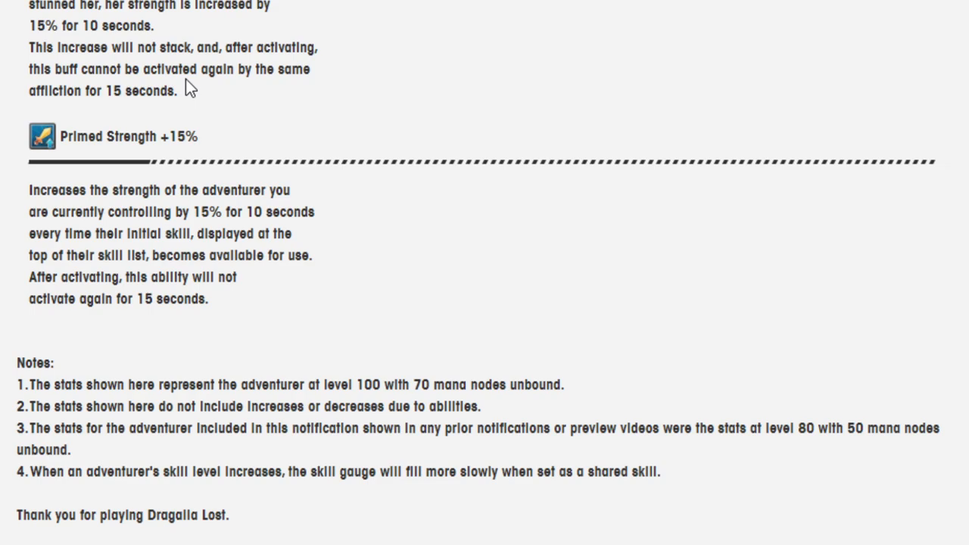
mouse_move(191, 73)
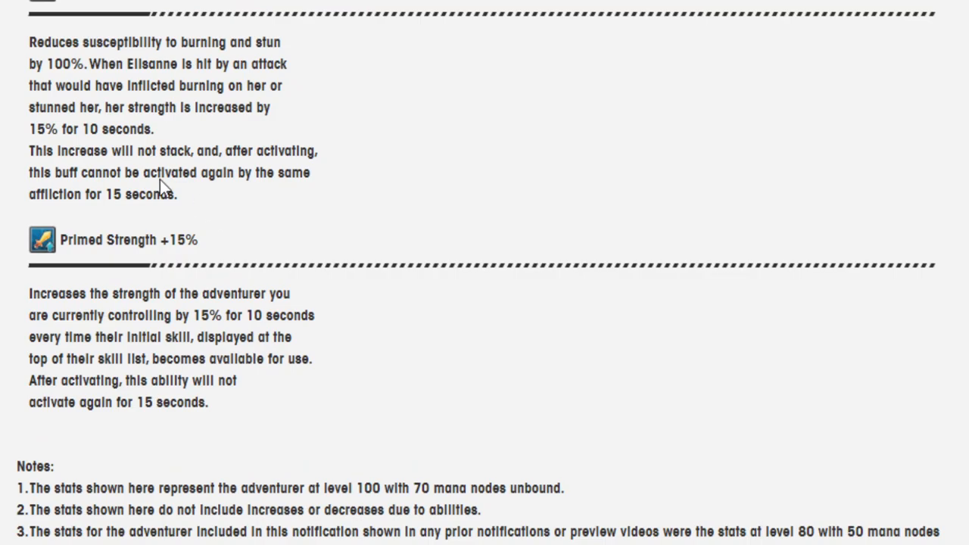
mouse_move(165, 184)
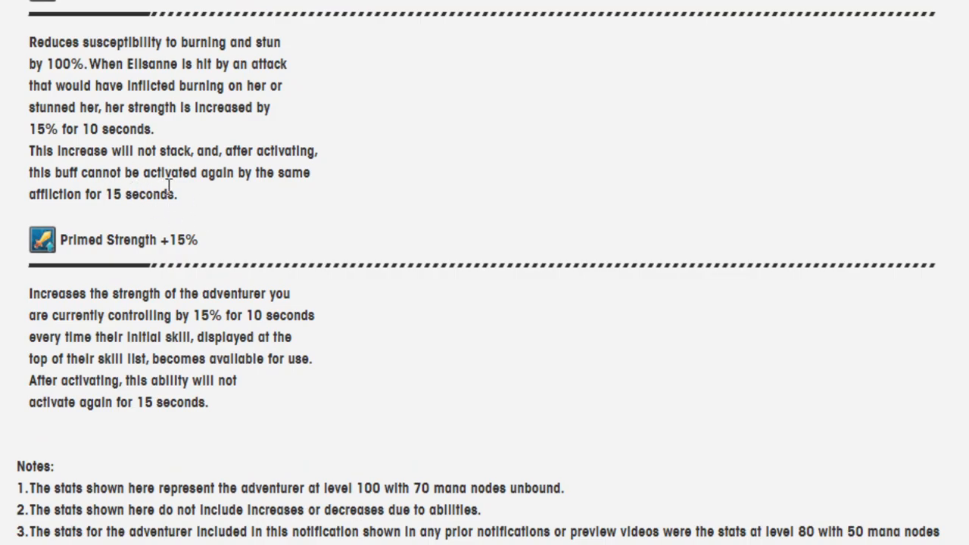
scroll(down, 3)
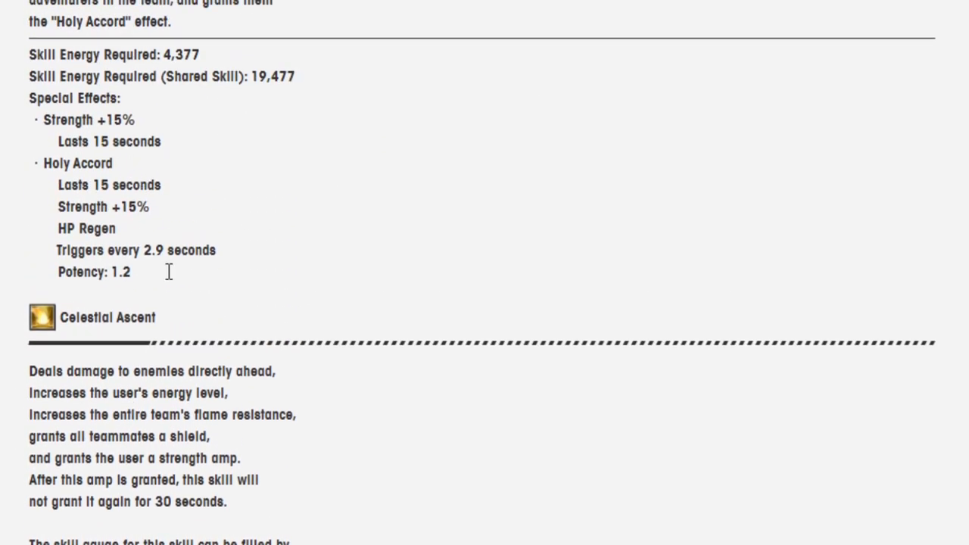
scroll(down, 3)
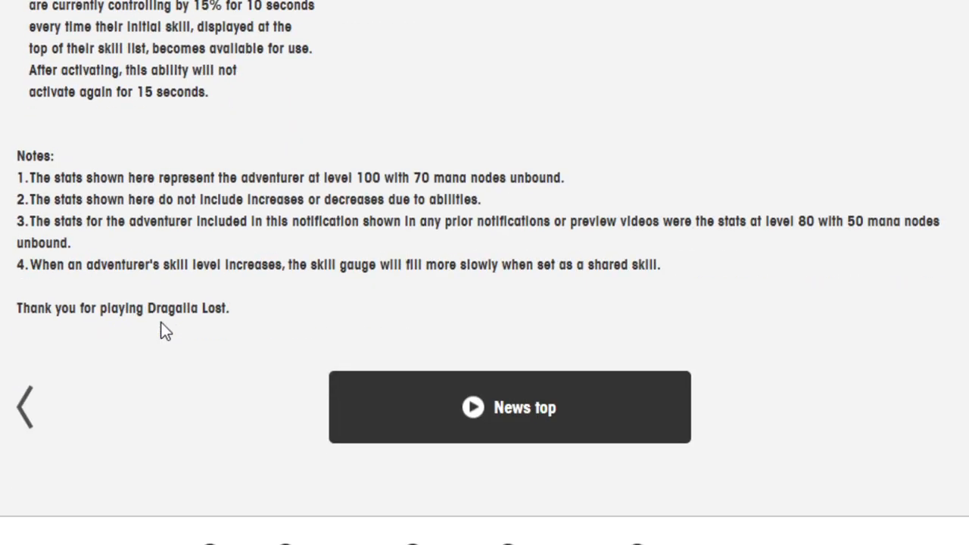
scroll(up, 3)
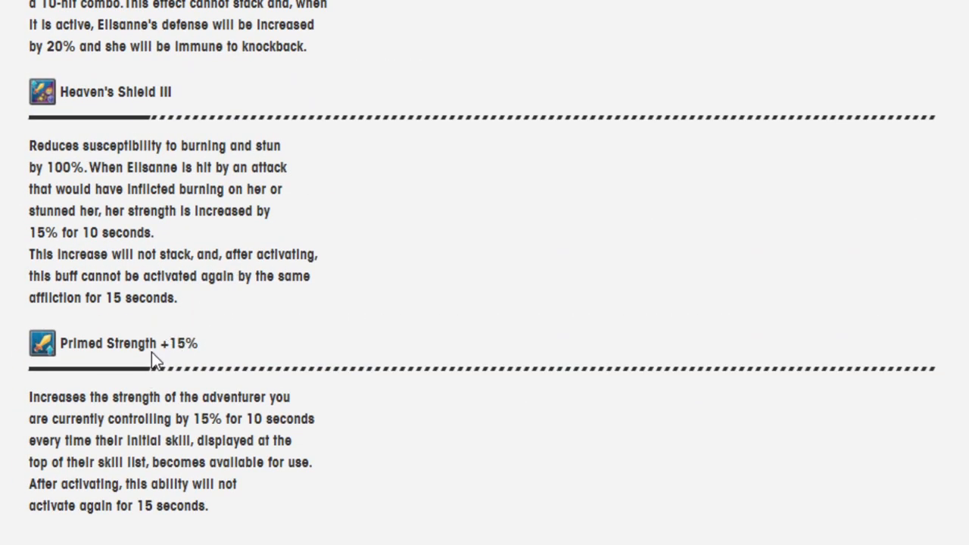
mouse_move(174, 397)
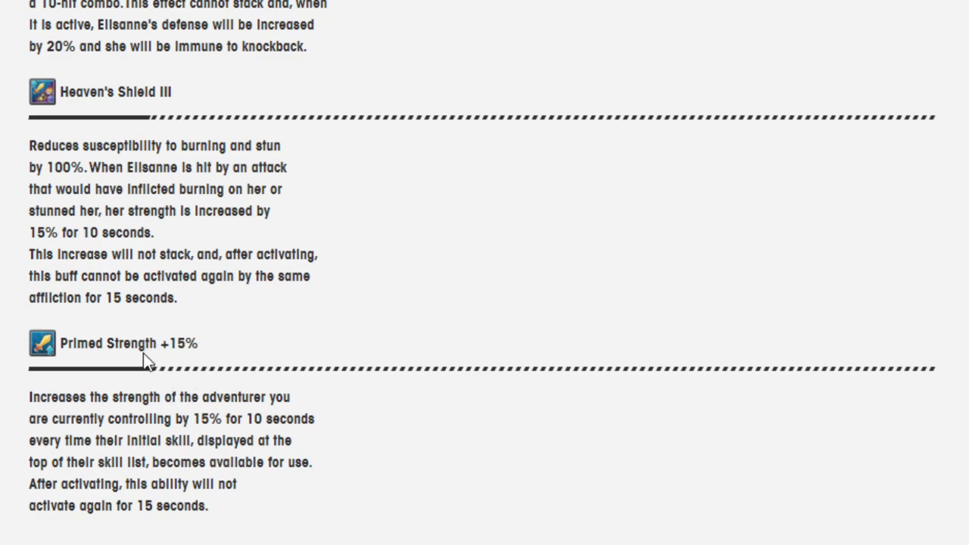
mouse_move(169, 364)
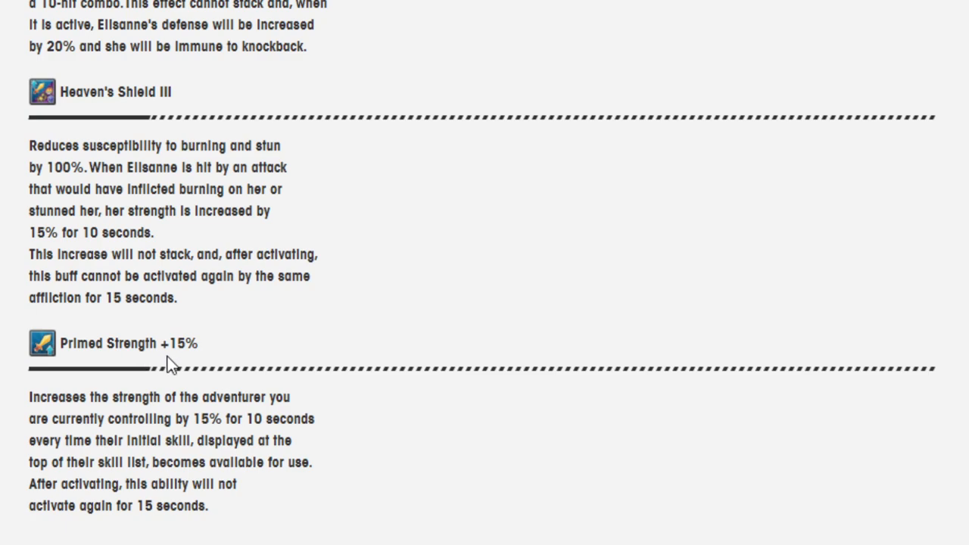
mouse_move(187, 365)
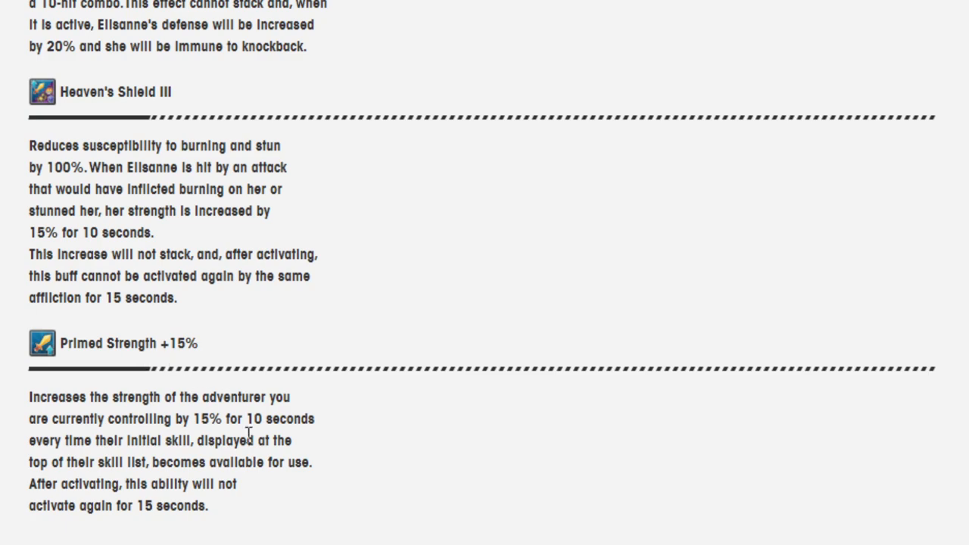
mouse_move(190, 351)
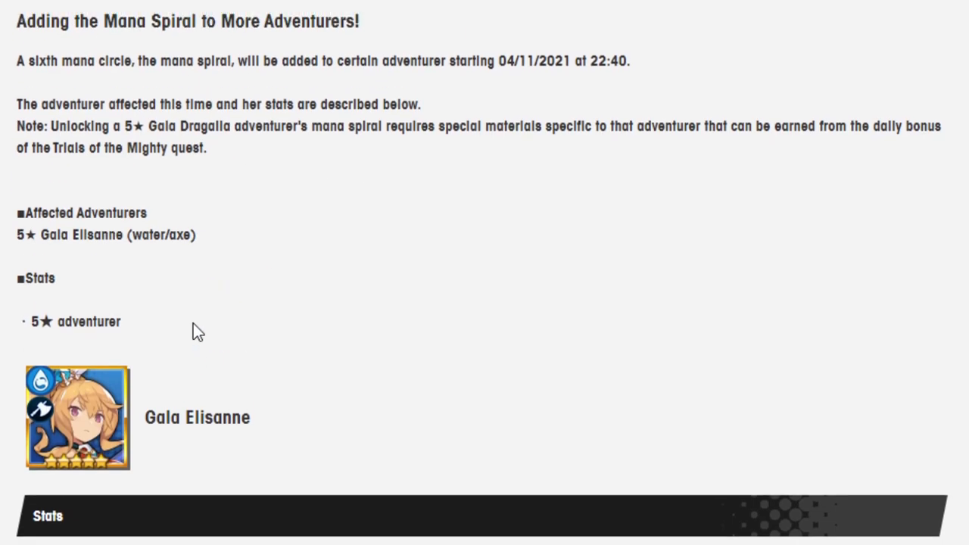
Scroll to the level 100 stats block: HP 893, Strength 618, Might 3,191.
scroll(down, 3)
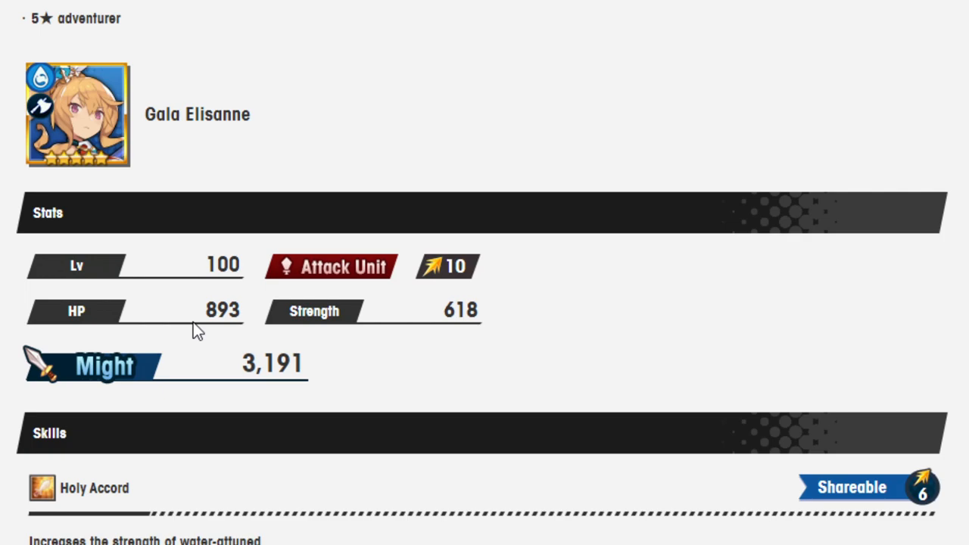
mouse_move(166, 324)
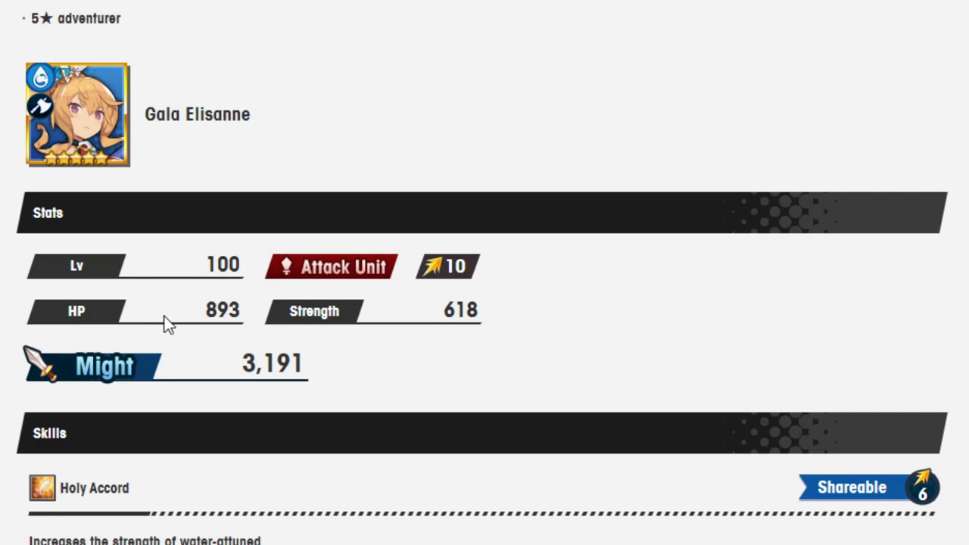
mouse_move(136, 296)
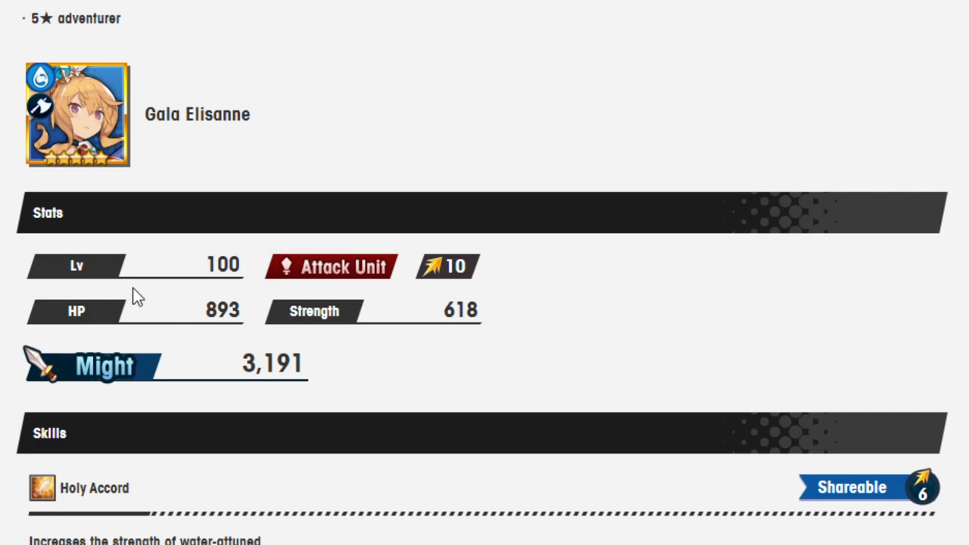
Scroll through the skills and abilities, then back up to the stats with Holy Accord beneath them.
scroll(down, 3)
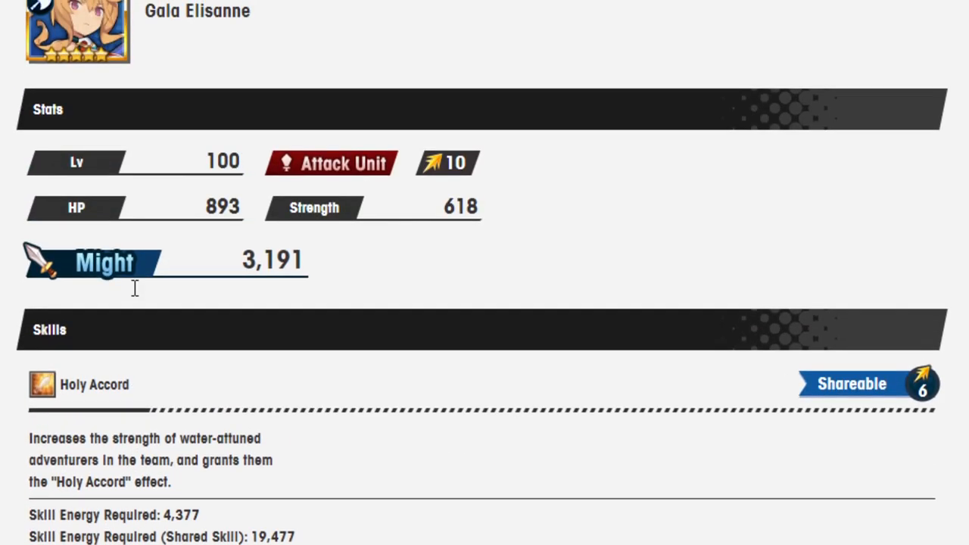
scroll(down, 3)
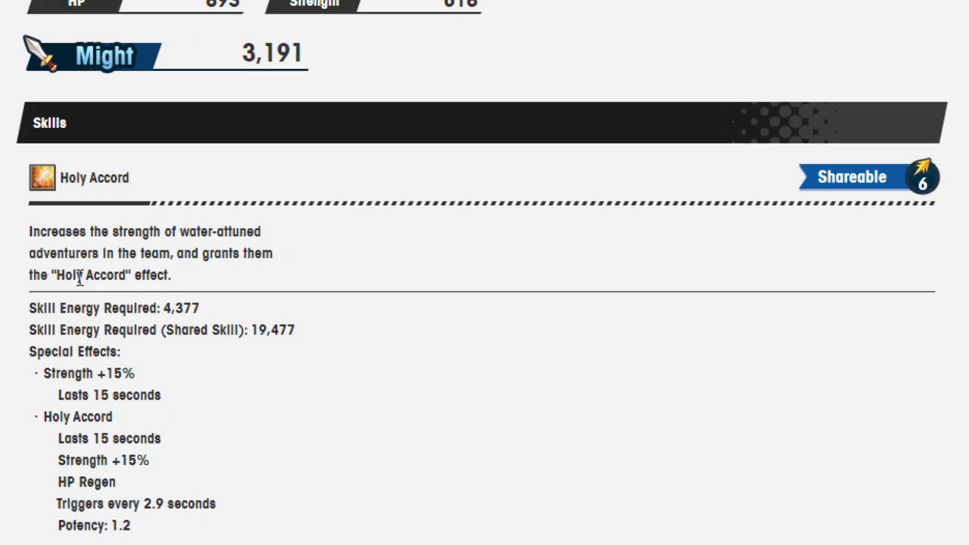
scroll(down, 3)
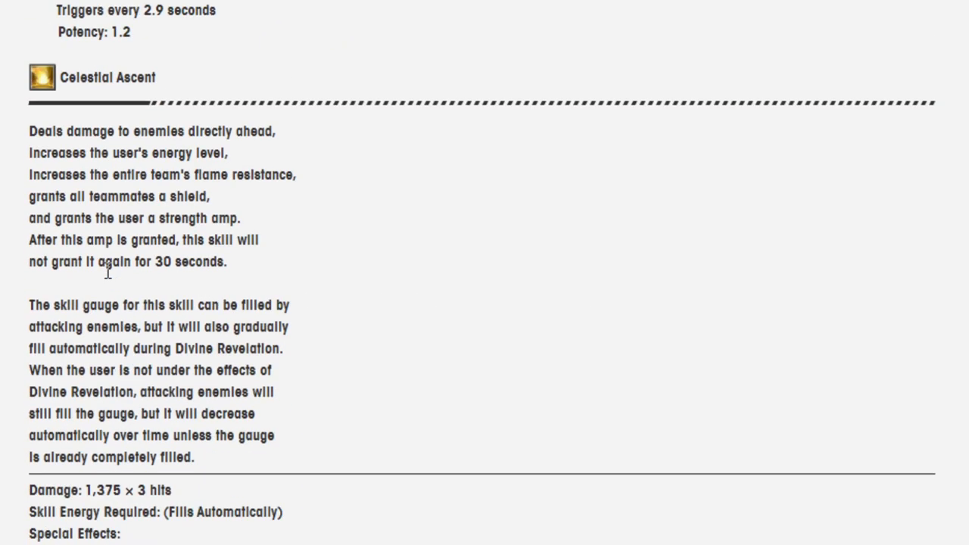
scroll(down, 3)
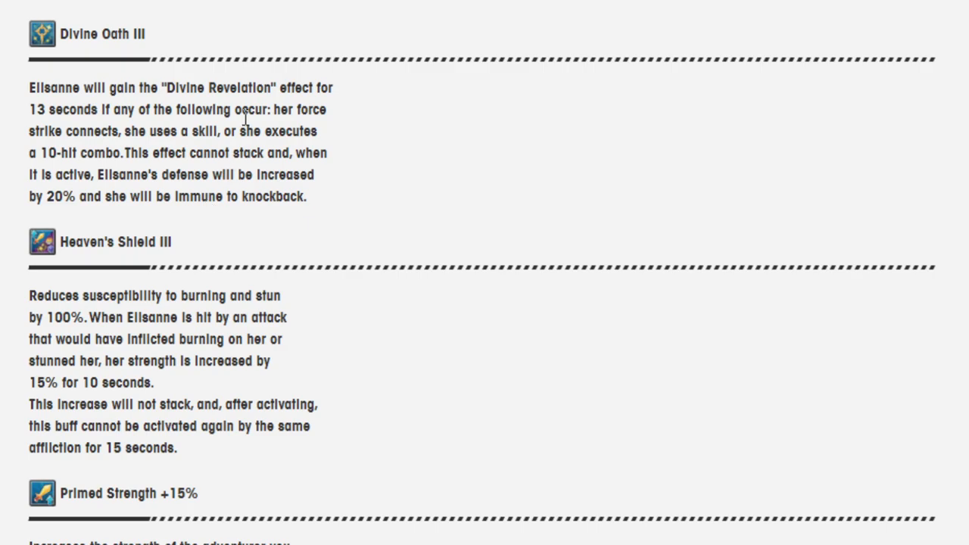
mouse_move(174, 88)
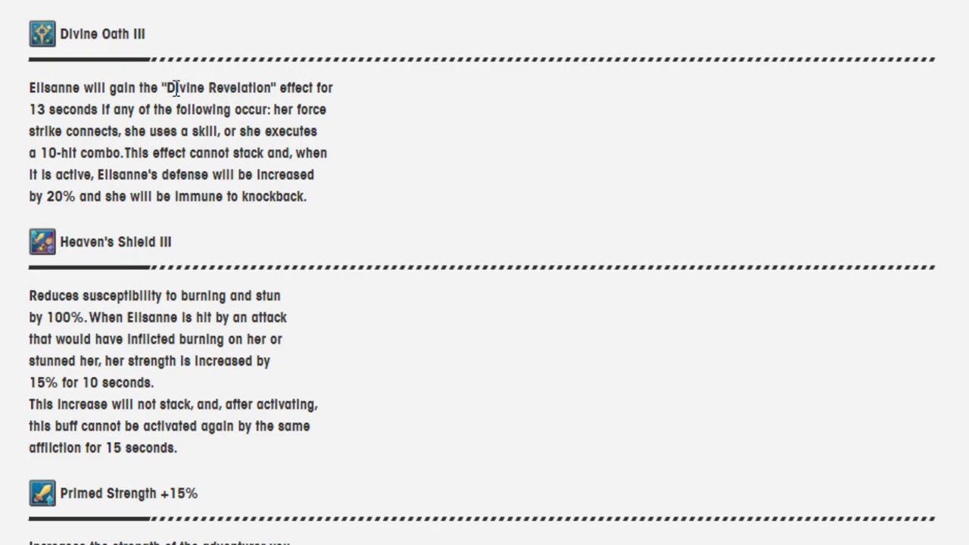
scroll(down, 3)
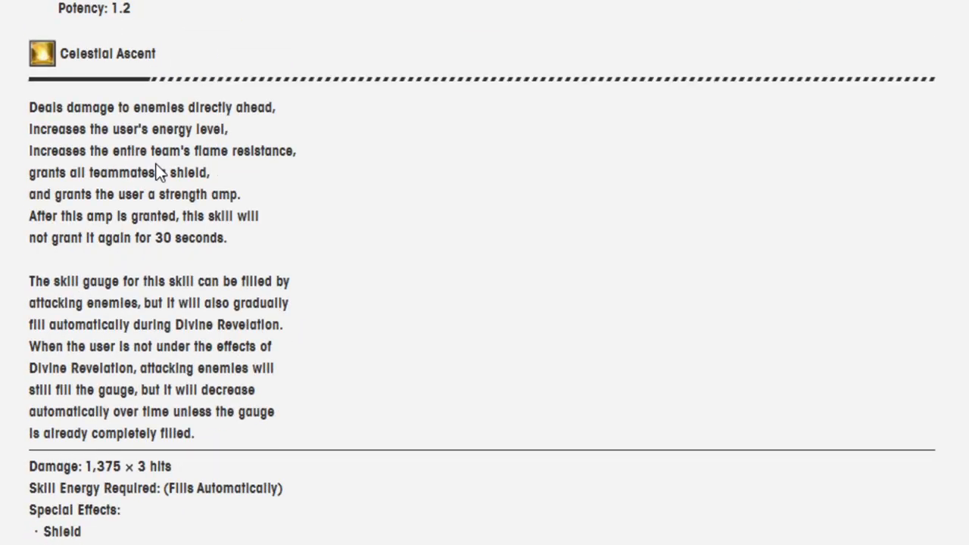
scroll(down, 3)
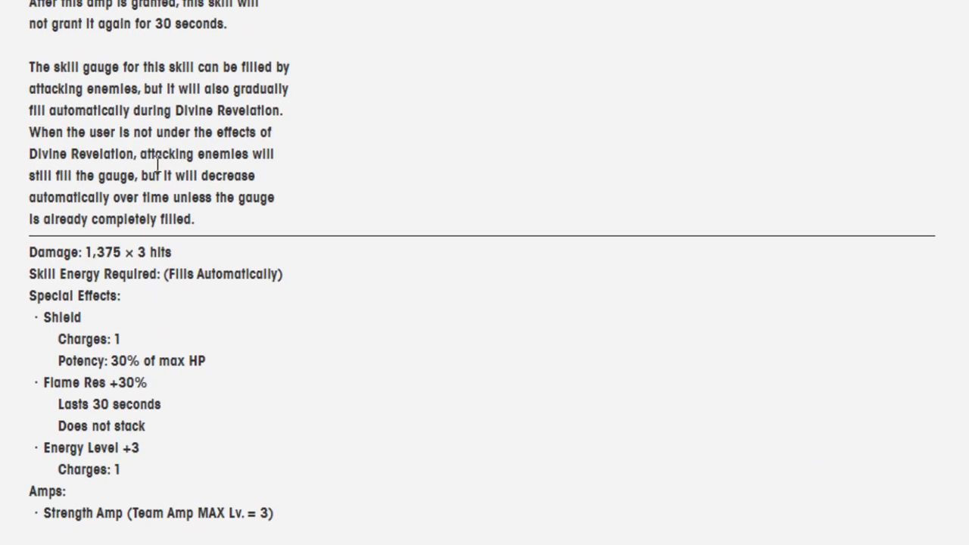
scroll(up, 3)
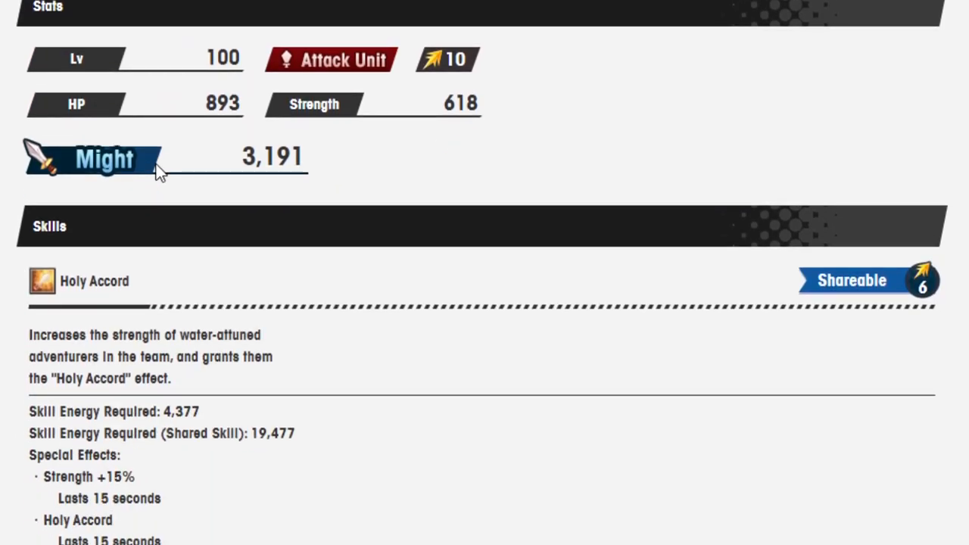
Scroll through Holy Accord and Celestial Ascent, ending at the portrait and level 100 stats panel.
scroll(down, 3)
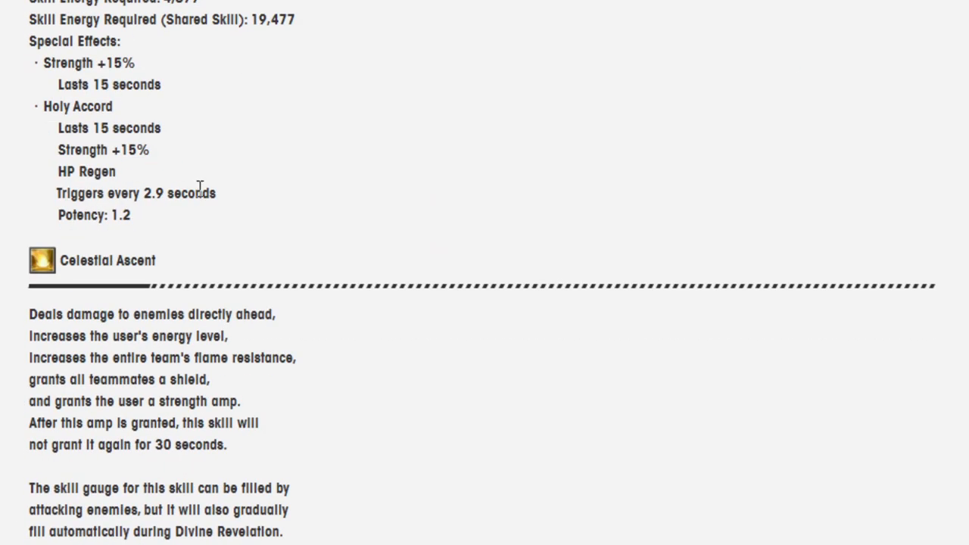
mouse_move(108, 124)
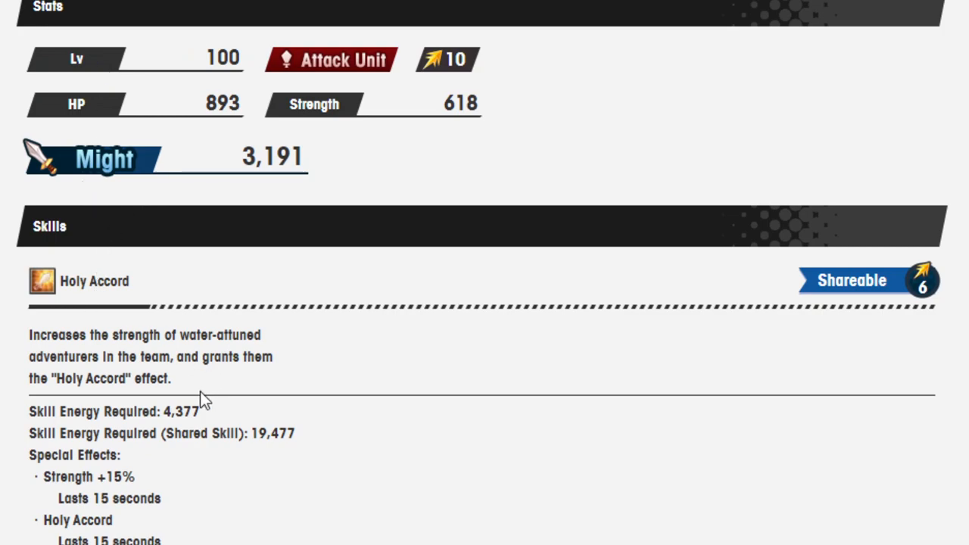
mouse_move(200, 330)
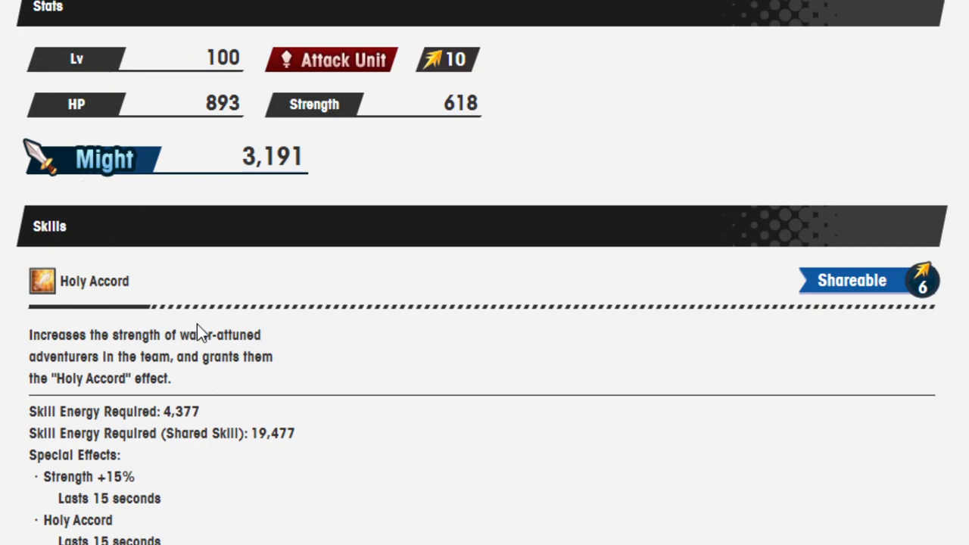
mouse_move(216, 327)
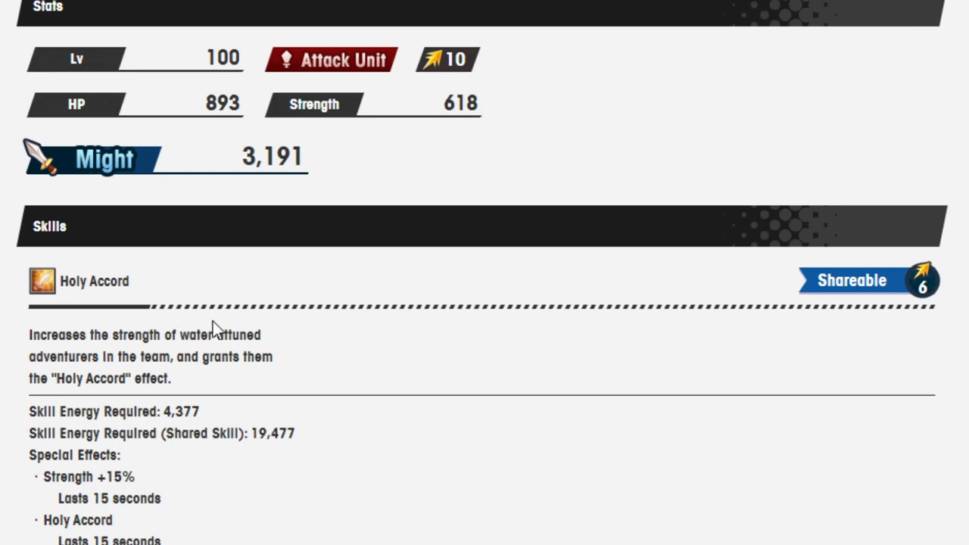
mouse_move(432, 428)
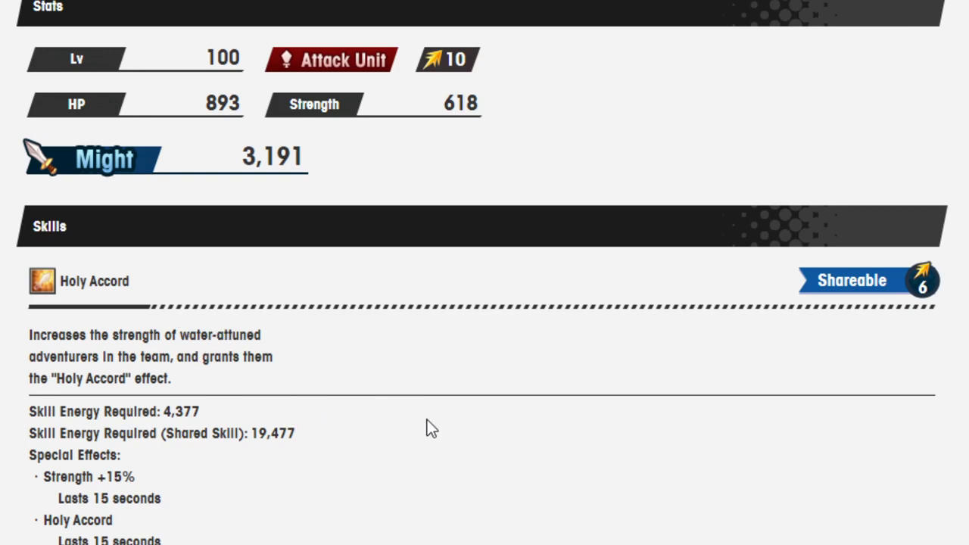
scroll(down, 3)
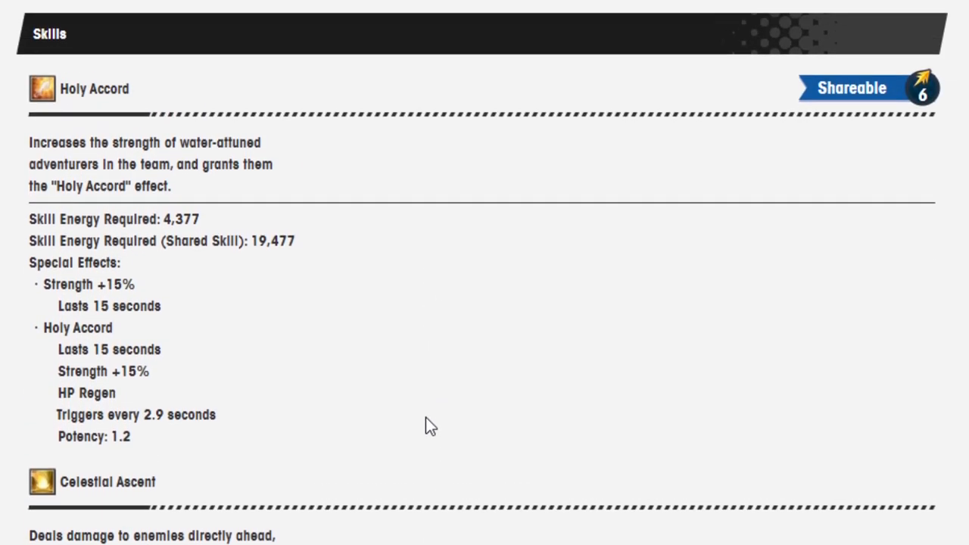
scroll(down, 3)
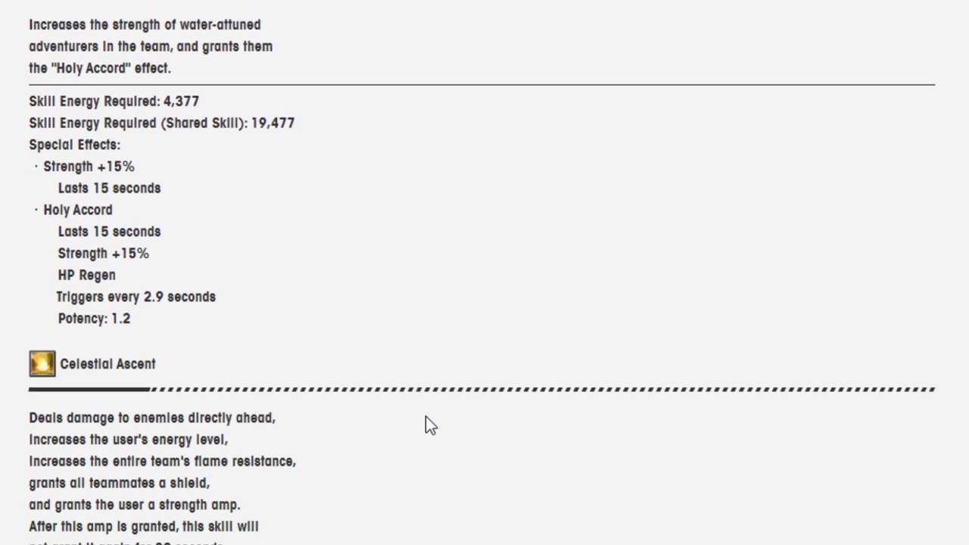
mouse_move(360, 408)
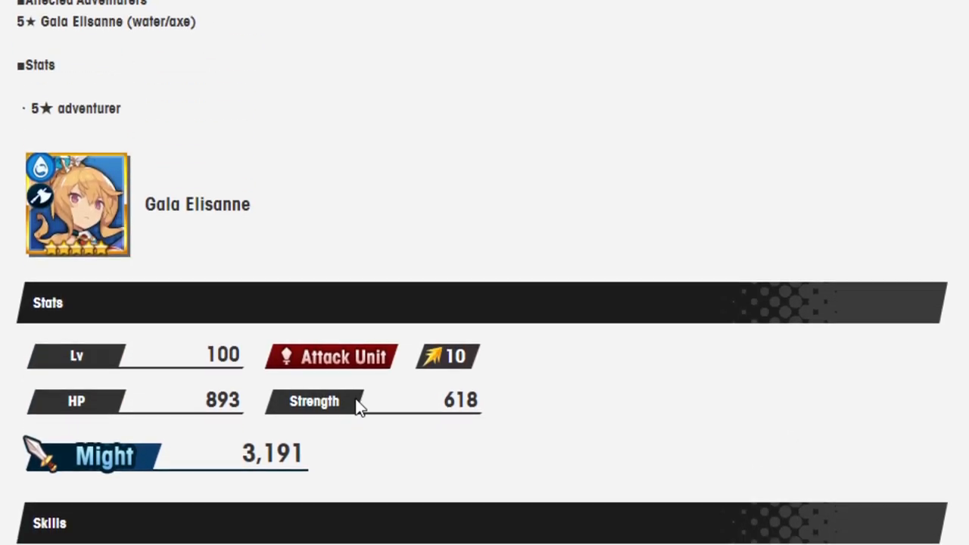
scroll(down, 3)
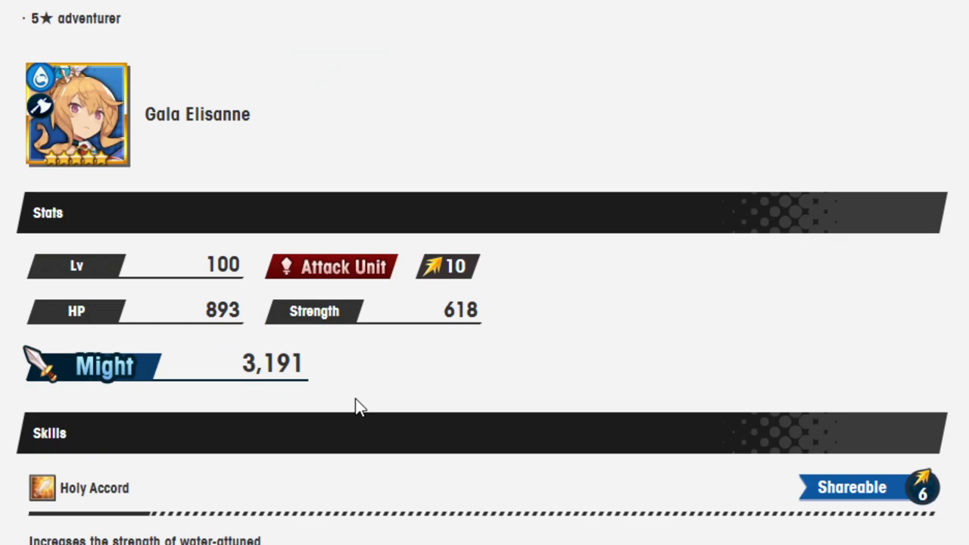